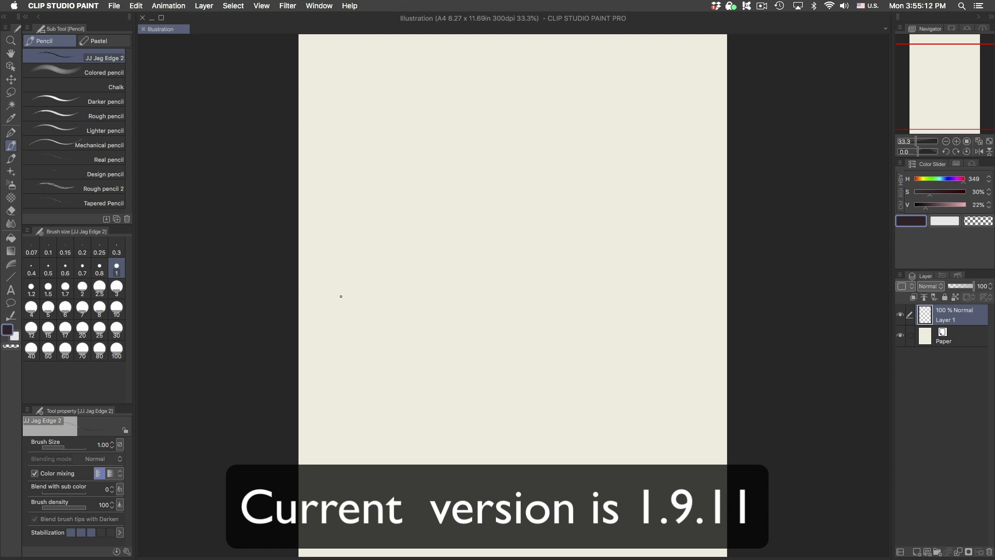
mouse_move(586, 297)
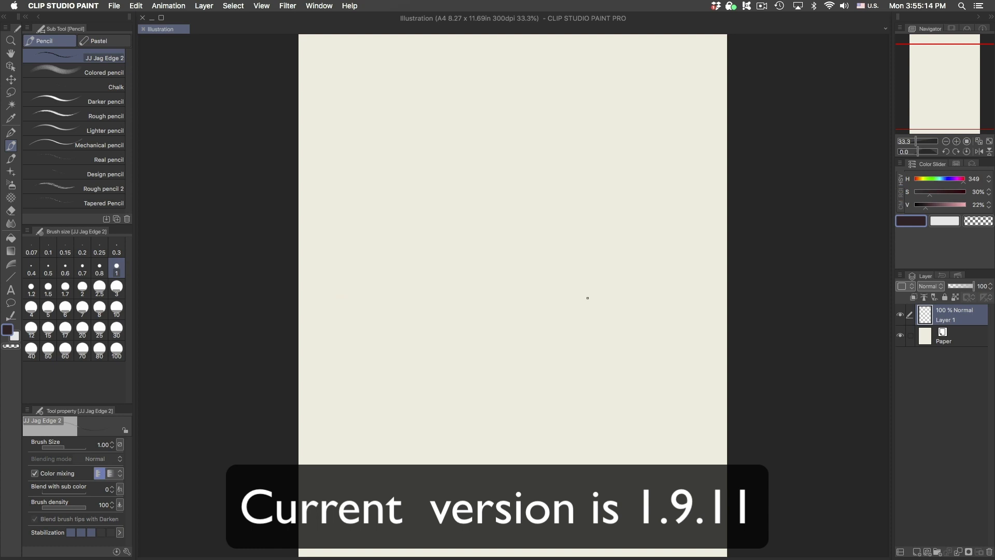
mouse_move(426, 284)
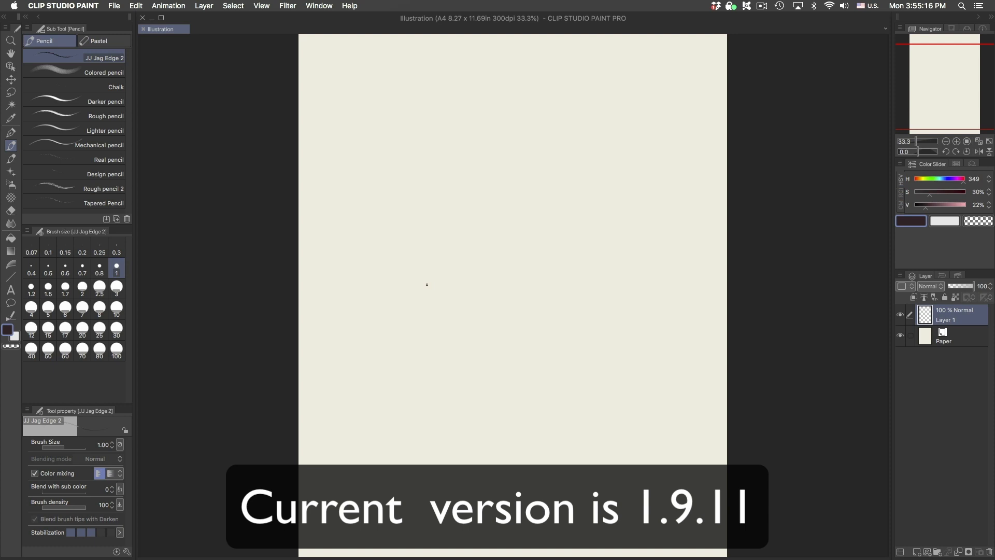
mouse_move(443, 279)
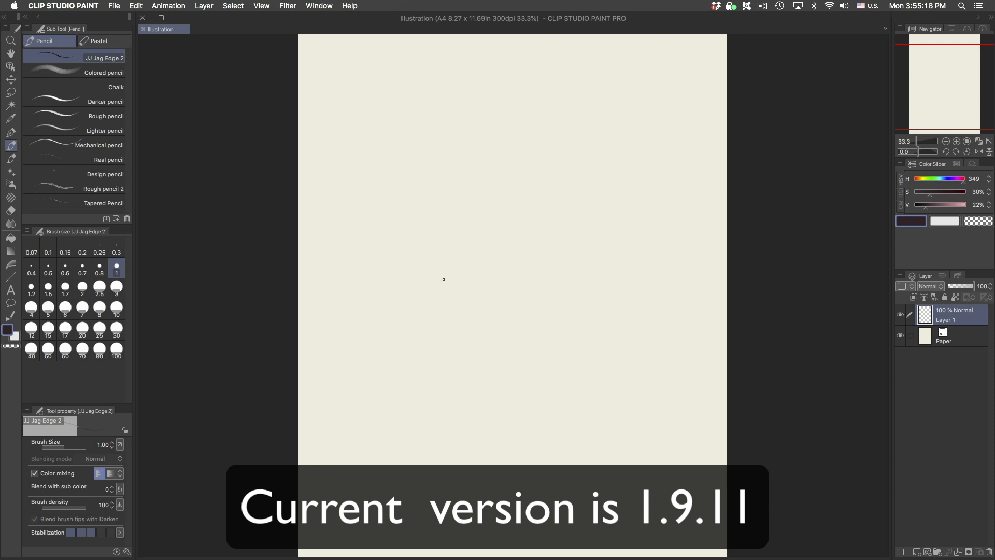
mouse_move(444, 274)
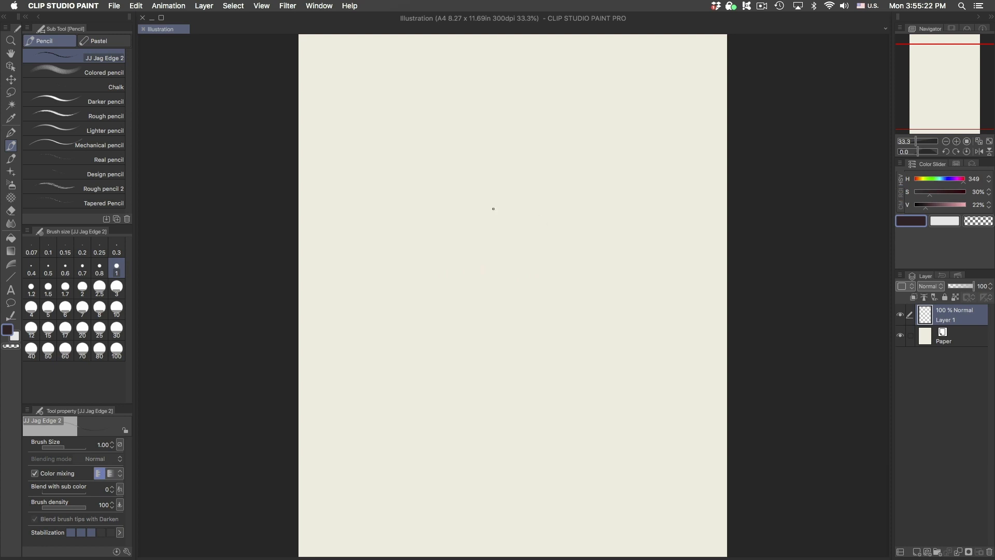
mouse_move(324, 169)
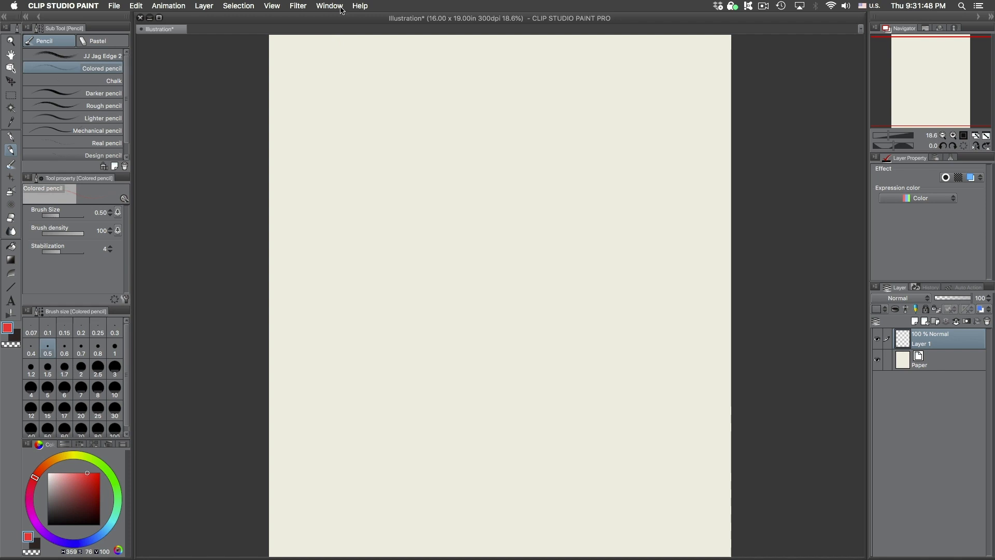
Load the registered 'Imac June 2020' workspace from the Window > Workspace menu
click(329, 6)
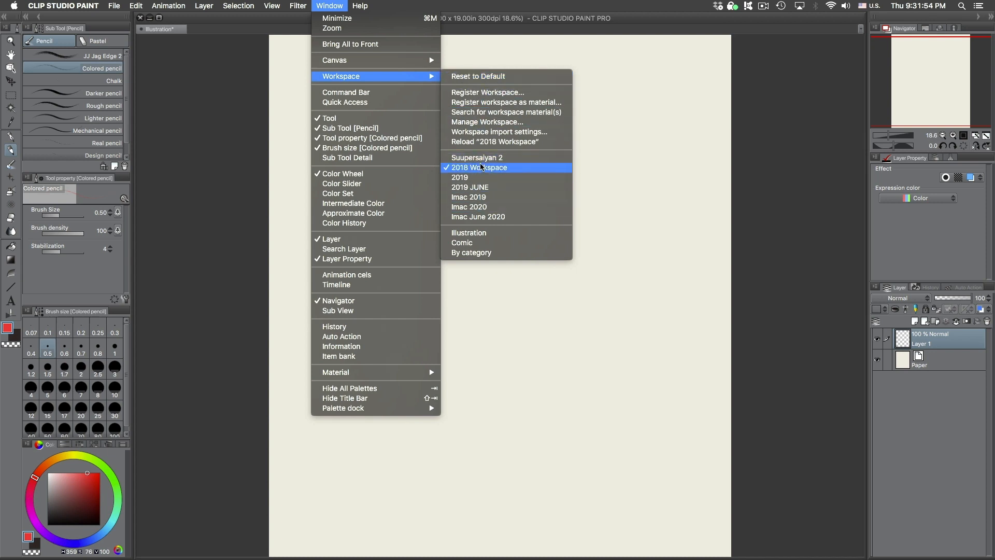
mouse_move(469, 197)
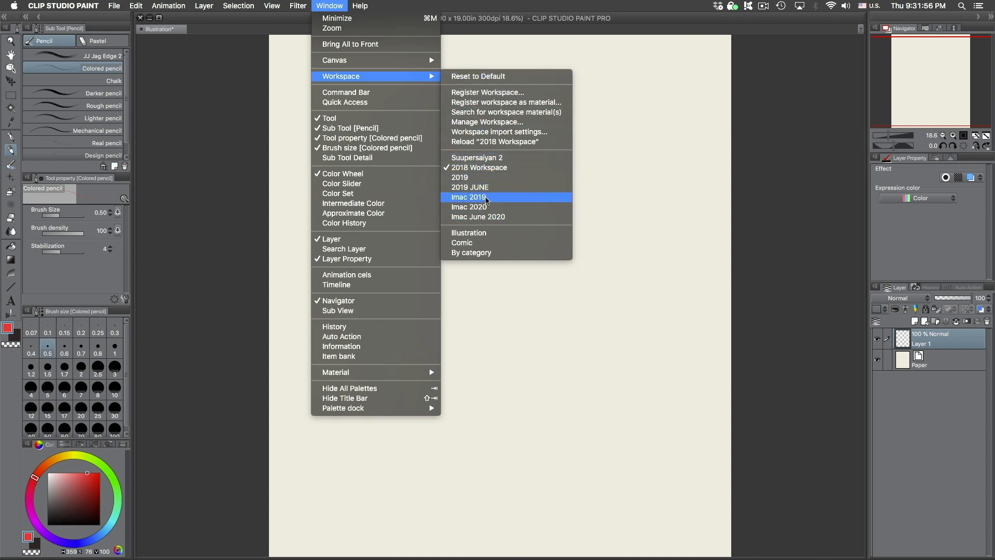
mouse_move(501, 168)
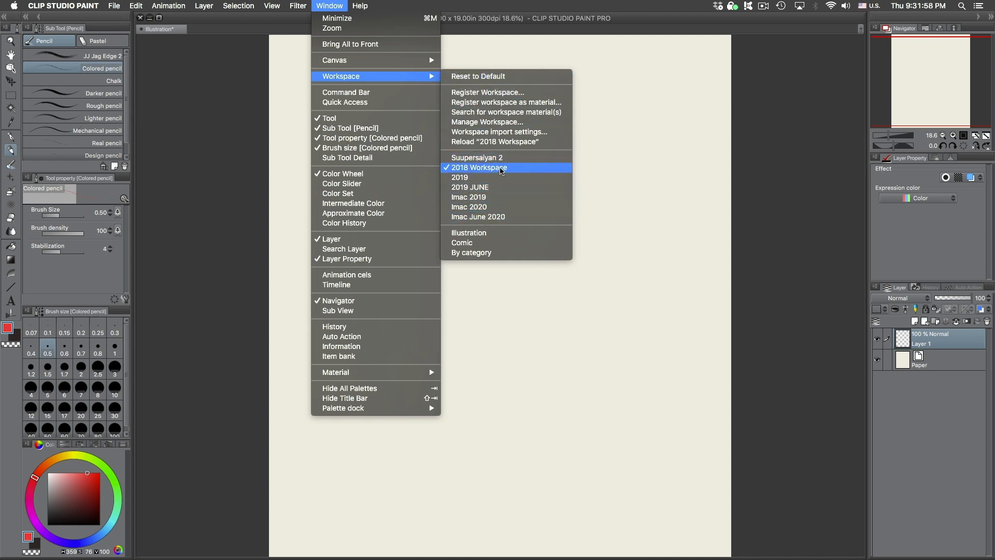
mouse_move(550, 216)
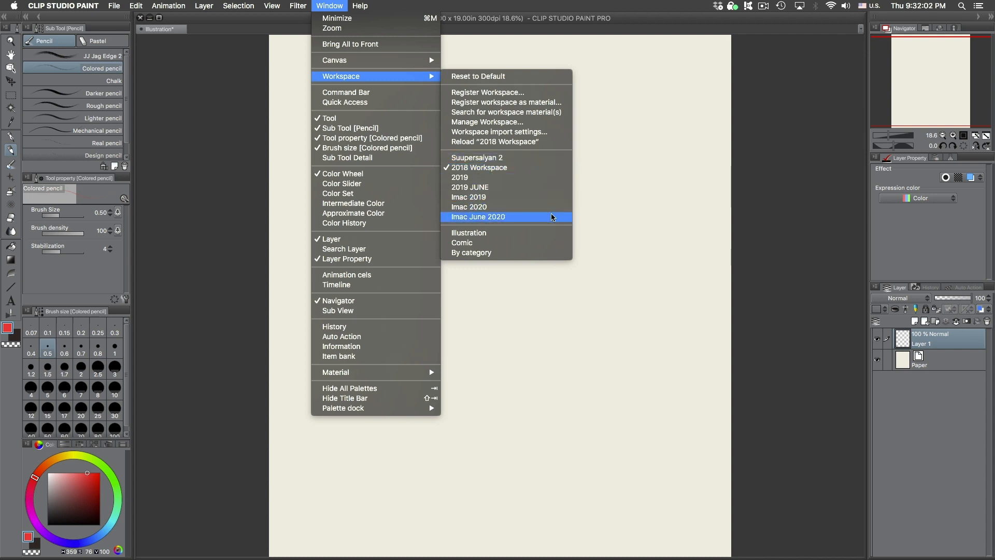
click(477, 216)
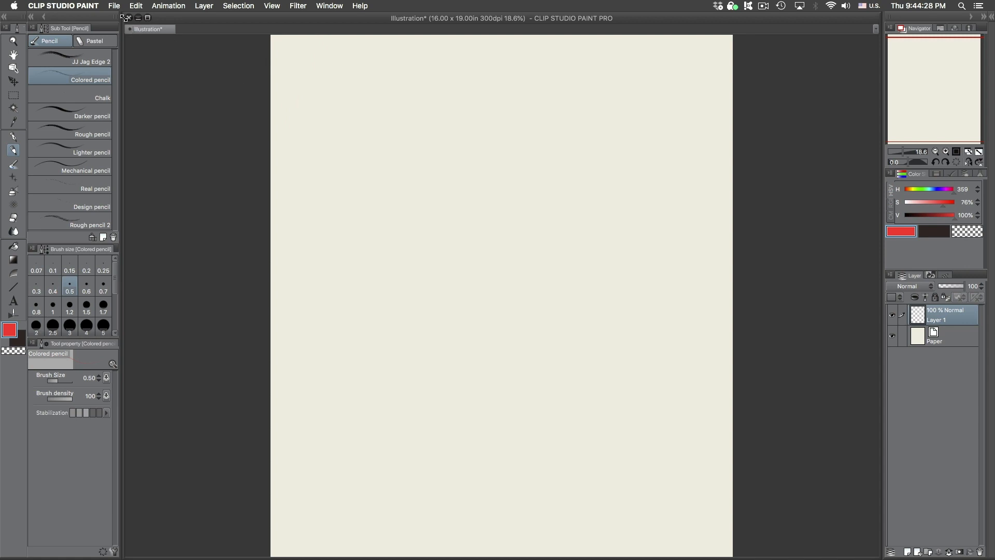
Start a new Illustration file and keep Color as the basic expression colour
click(114, 6)
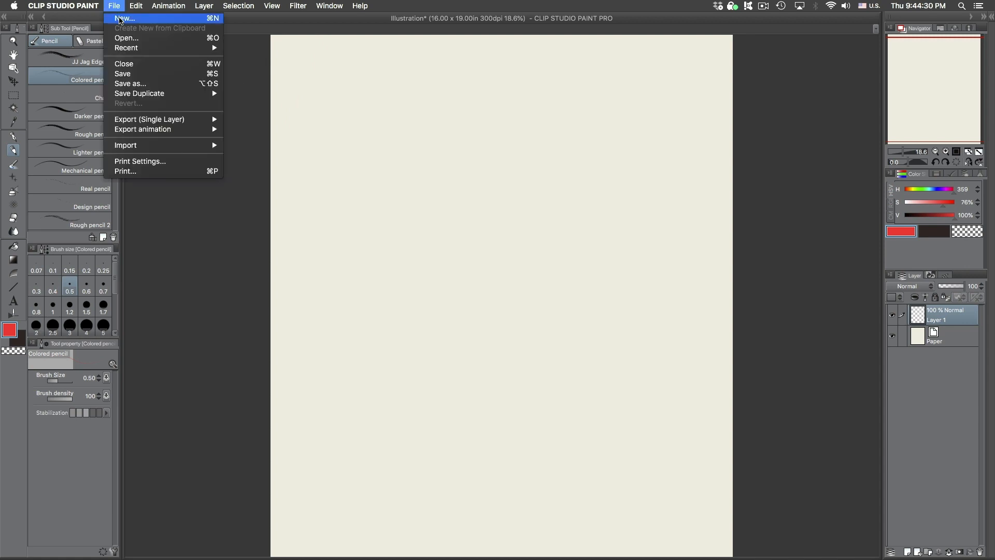
click(124, 18)
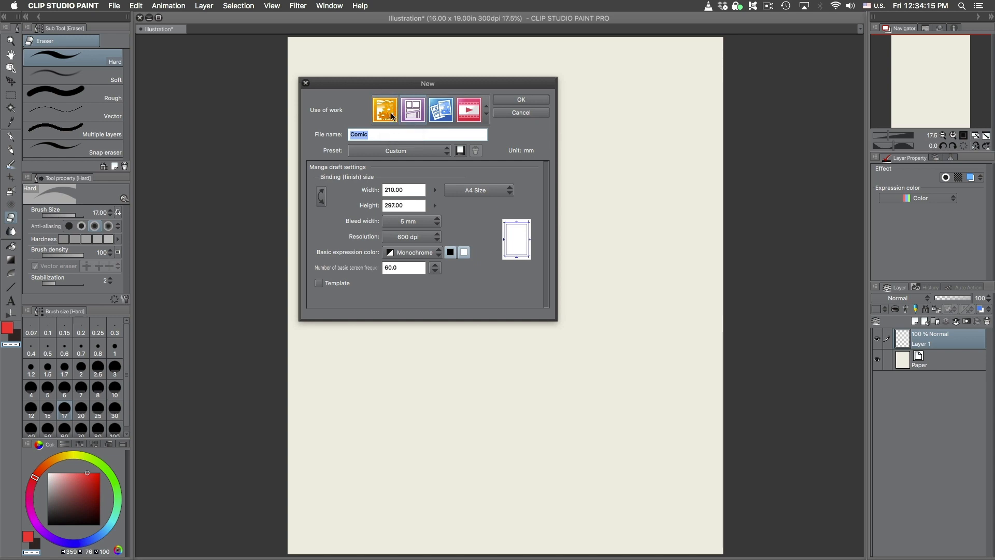
mouse_move(386, 109)
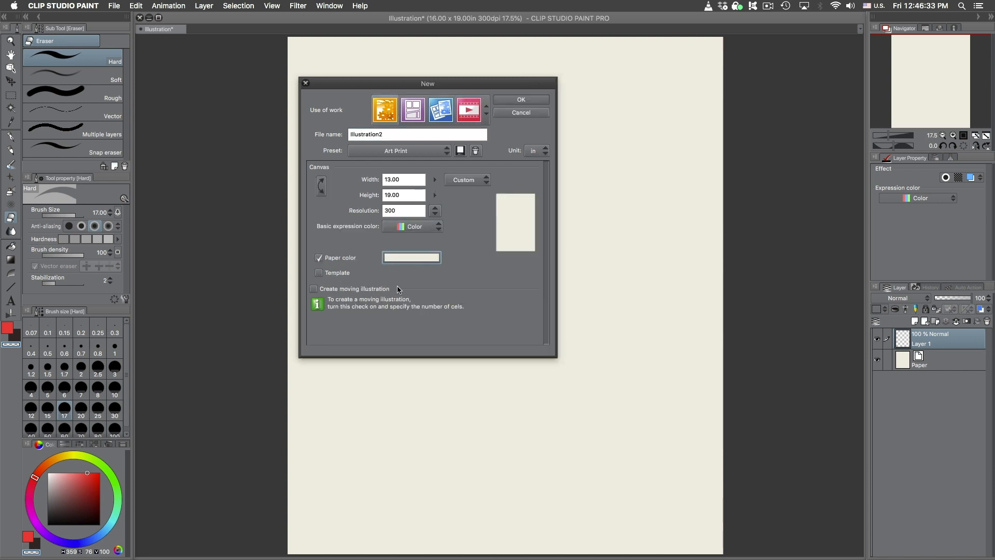
click(438, 226)
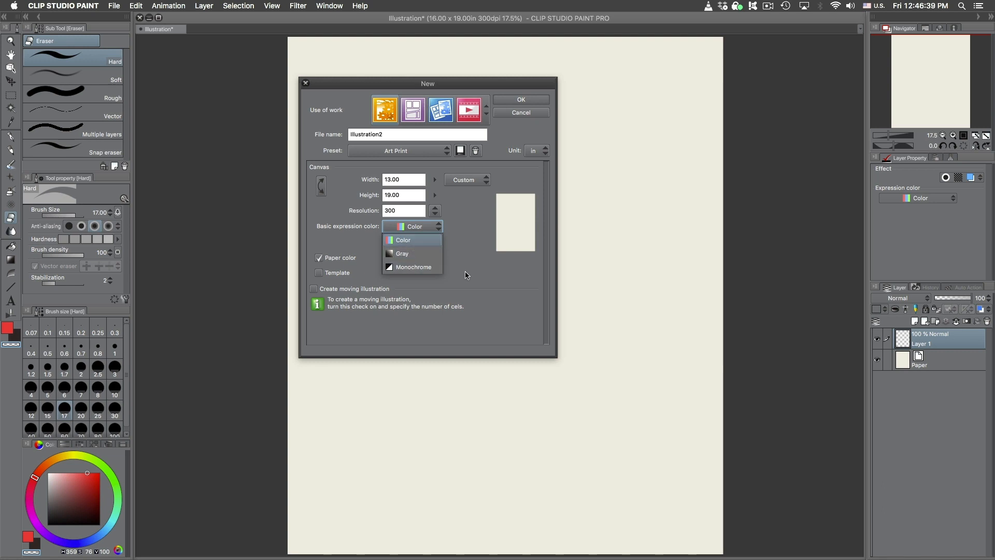
click(404, 240)
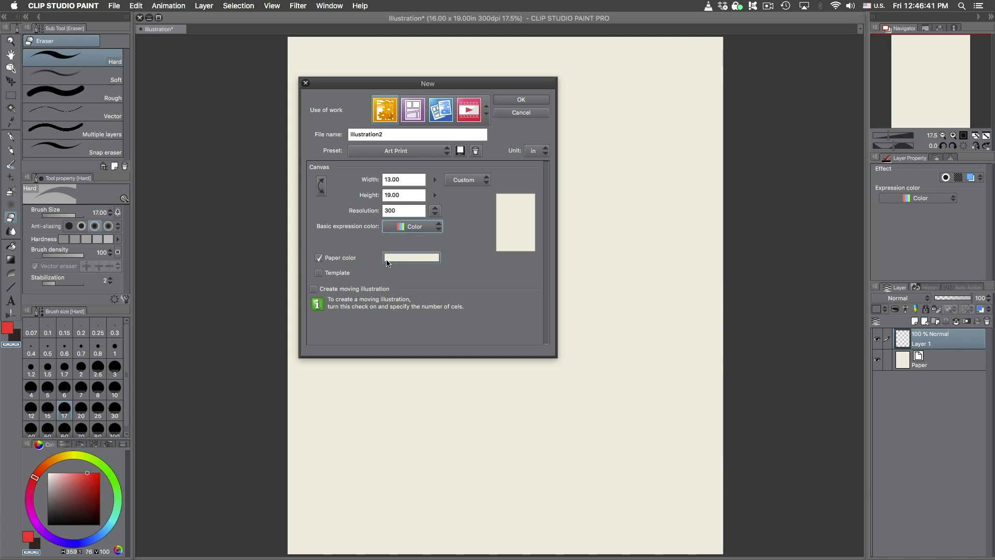
Review the paper colour swatch in Color Settings and leave it unchanged
click(411, 257)
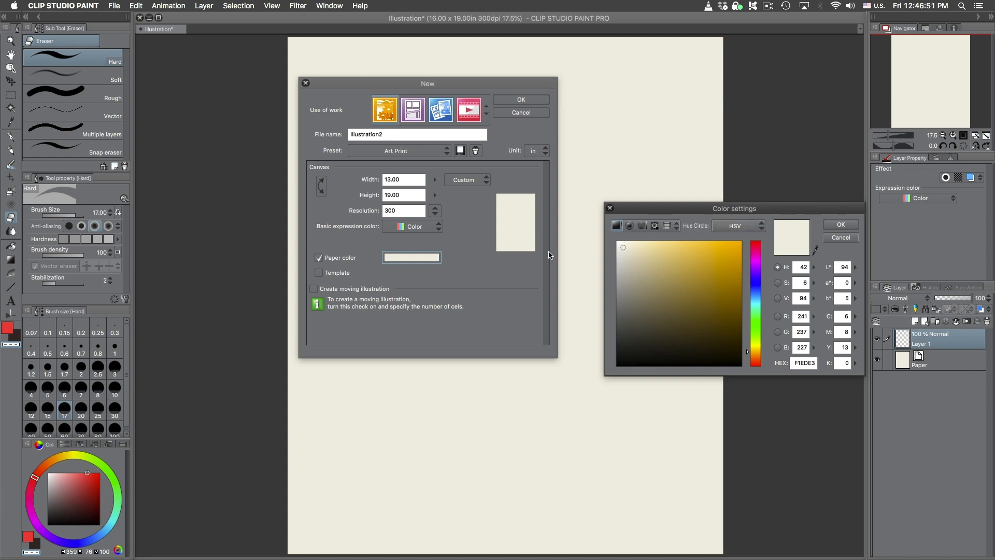
mouse_move(776, 255)
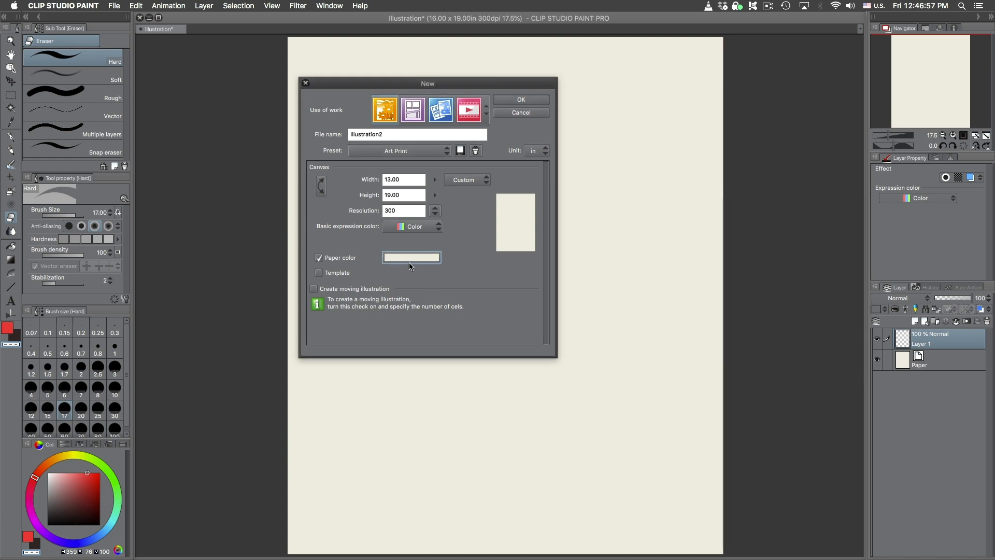
click(412, 257)
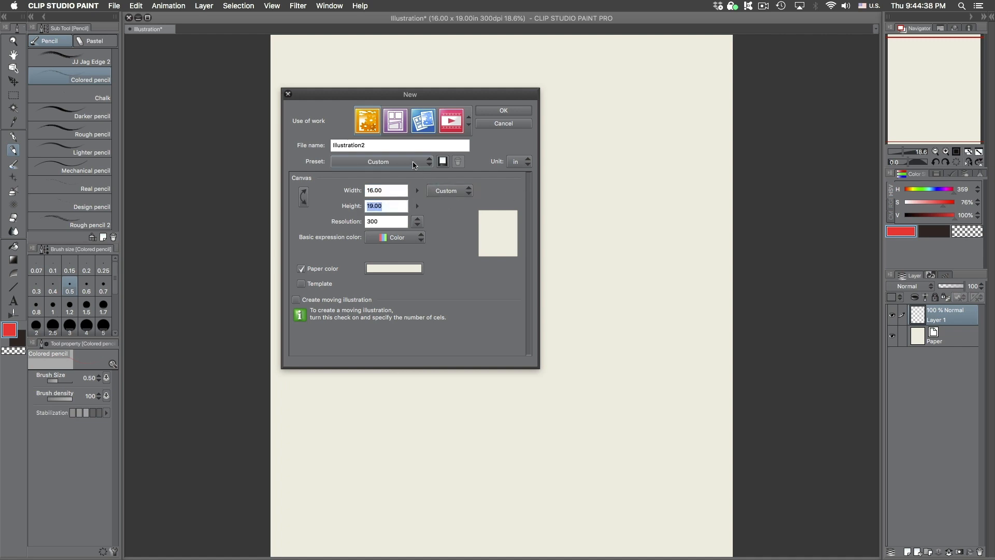
Choose the Art Print canvas preset and try the B4 paper size
click(380, 162)
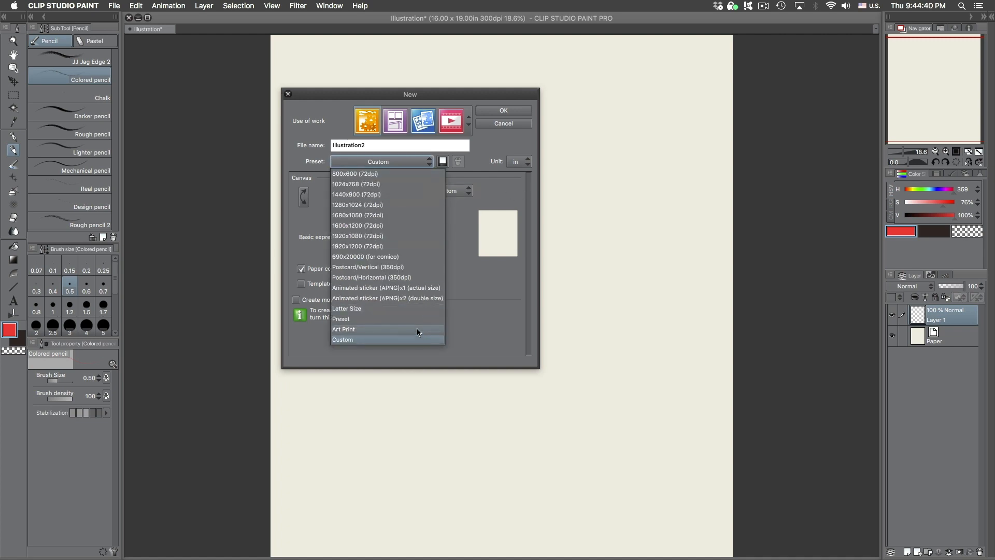
click(343, 329)
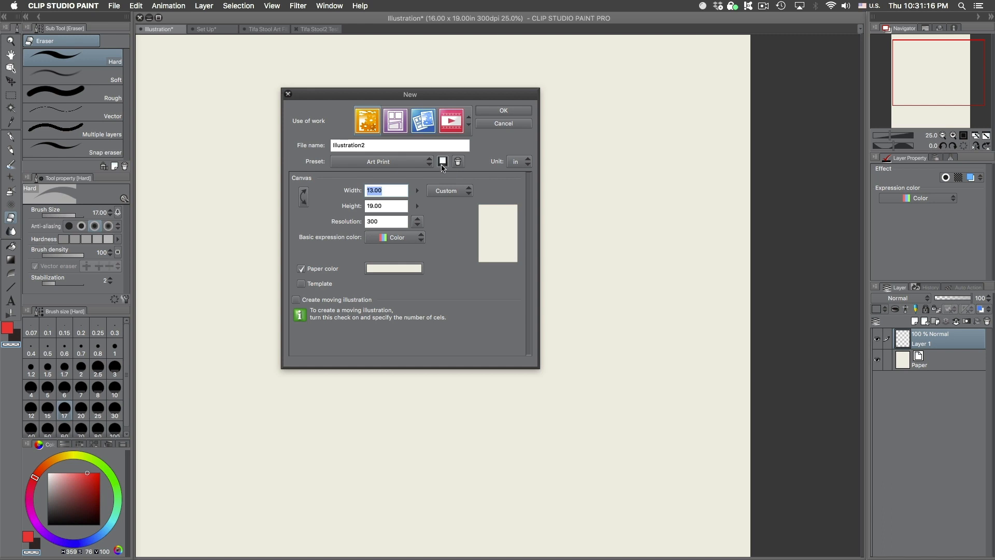
click(442, 162)
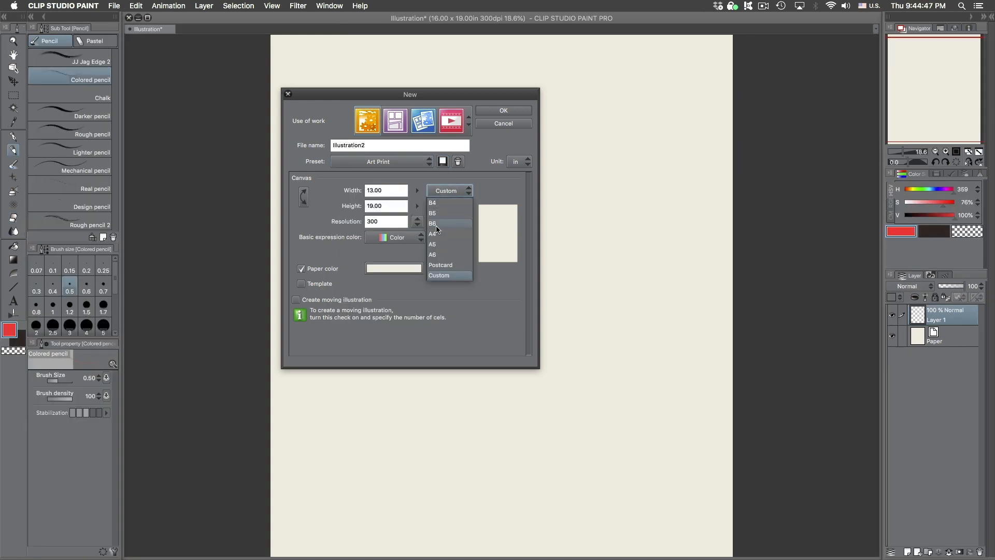
click(432, 202)
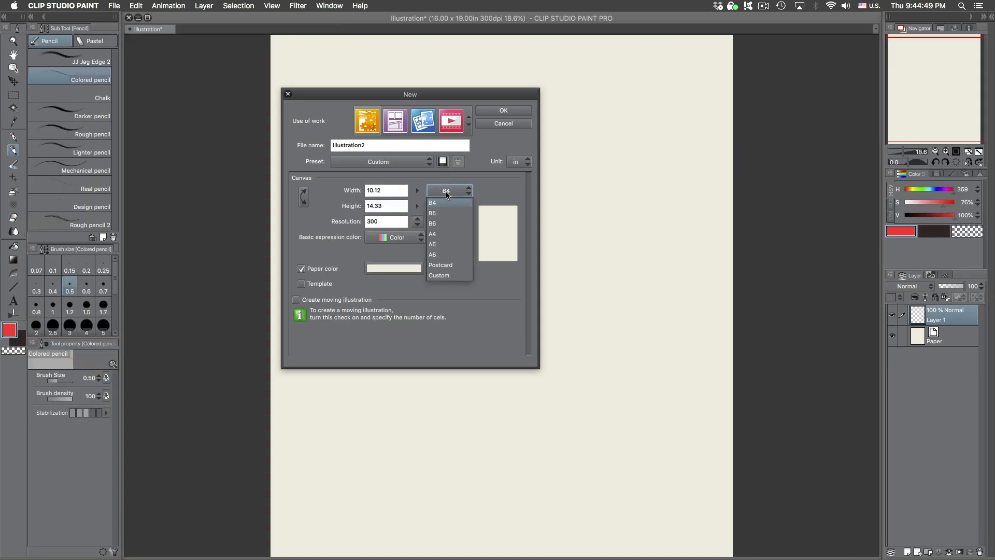
Try A4, then return the canvas to the Art Print 13 x 19 inch, 300 dpi preset
click(432, 234)
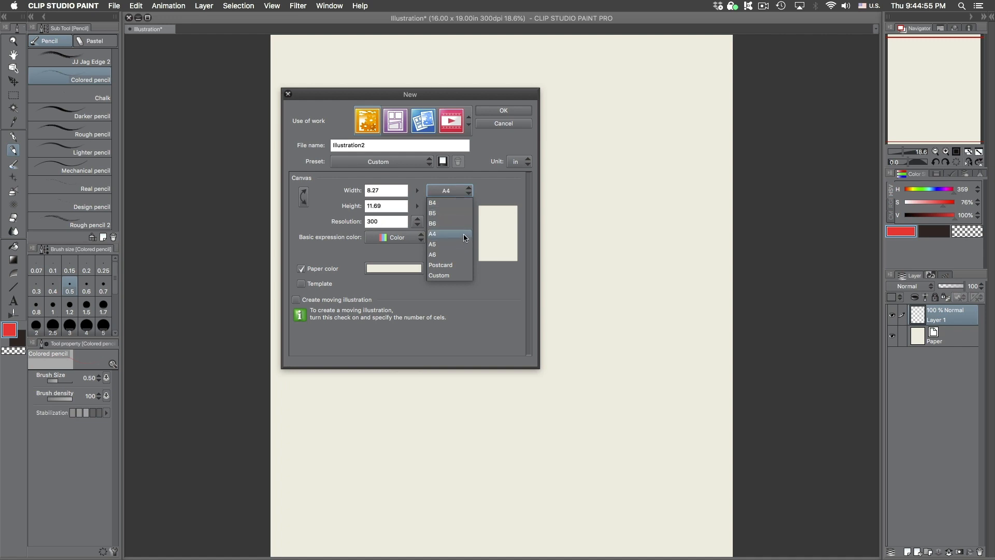
click(432, 233)
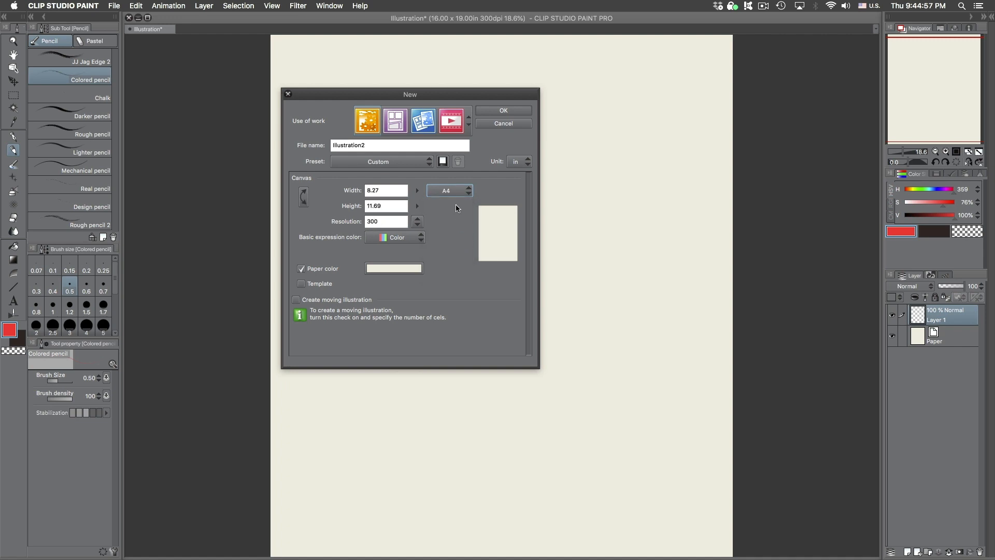
click(449, 190)
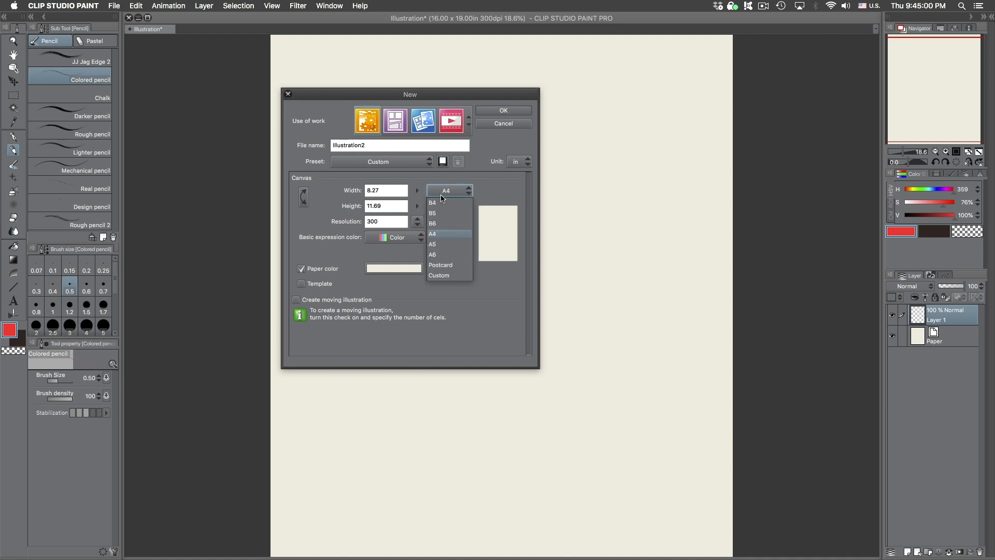
click(432, 234)
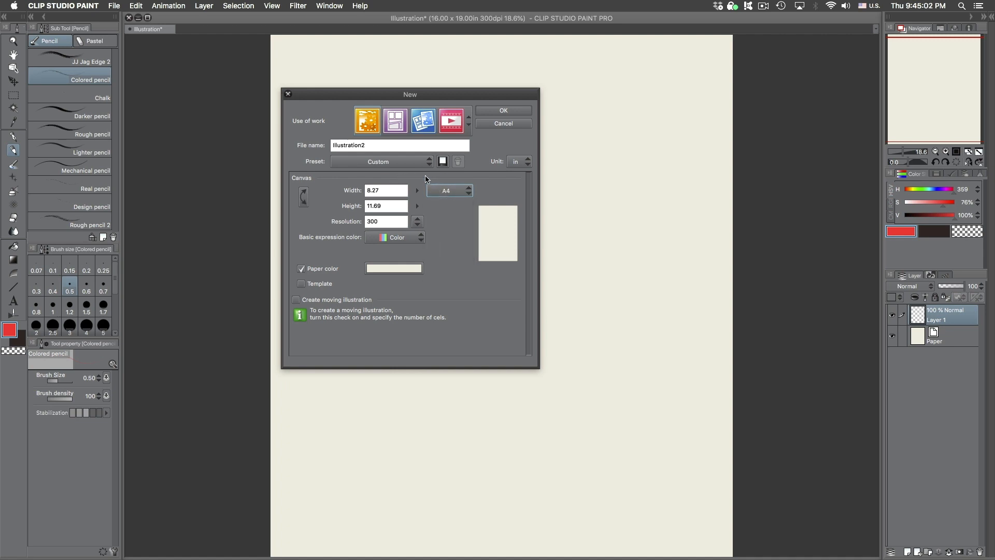
click(381, 161)
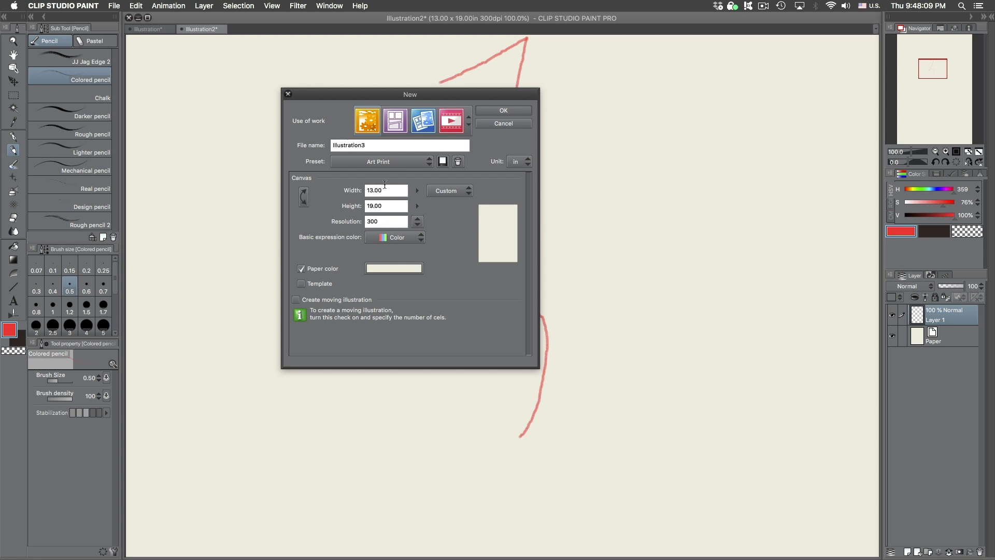
mouse_move(395, 203)
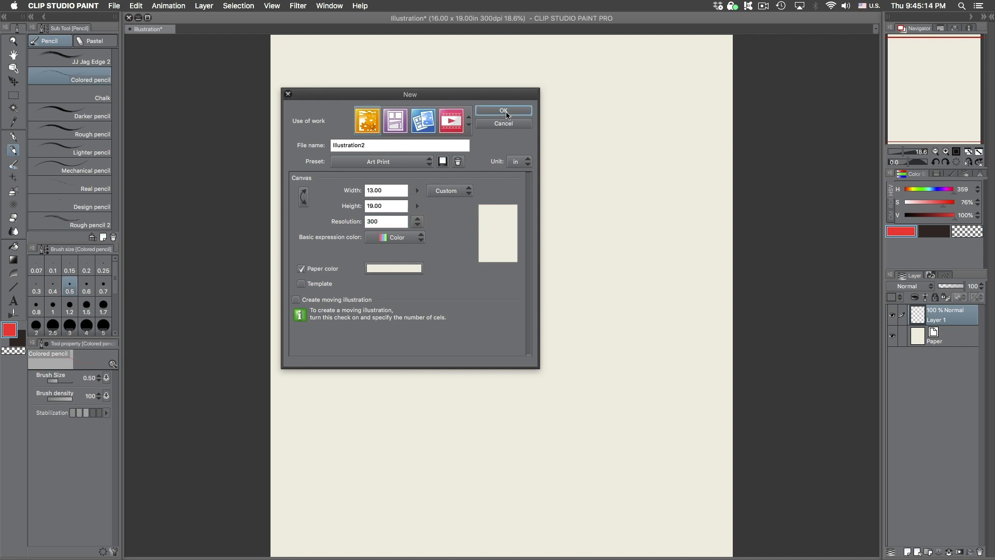
Create the 13 x 19 inch canvas and save it as a document named 'Set Up'
click(504, 111)
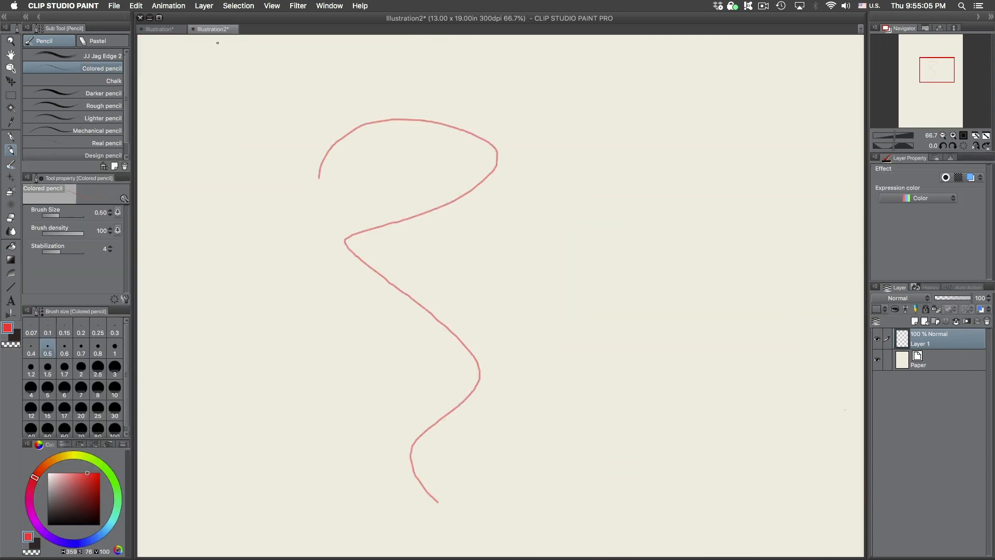
click(160, 29)
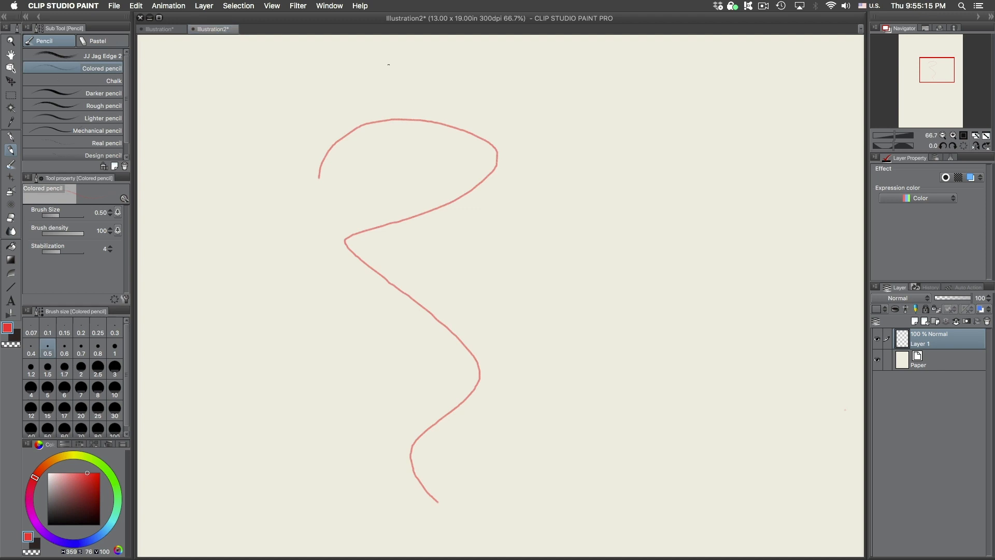
mouse_move(652, 201)
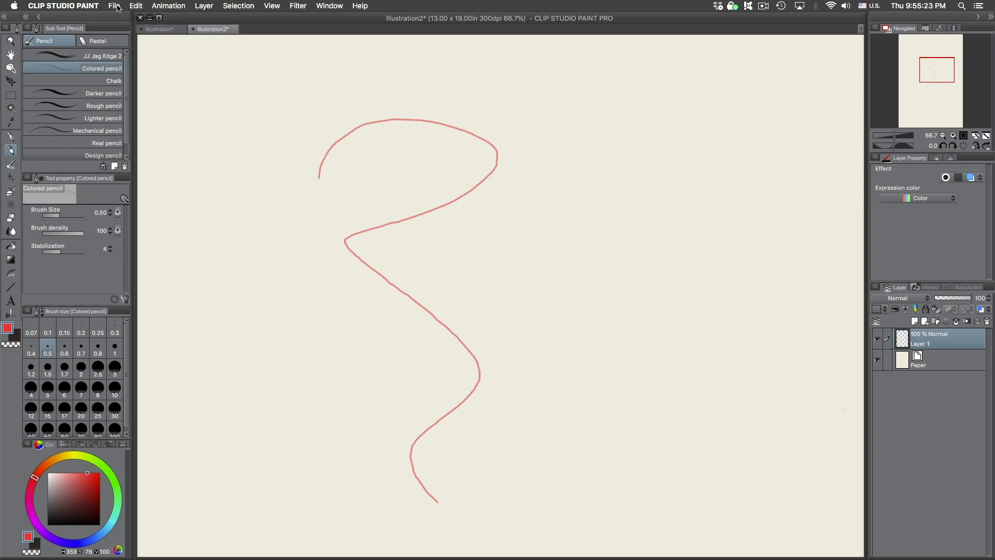
click(114, 6)
text(Set)
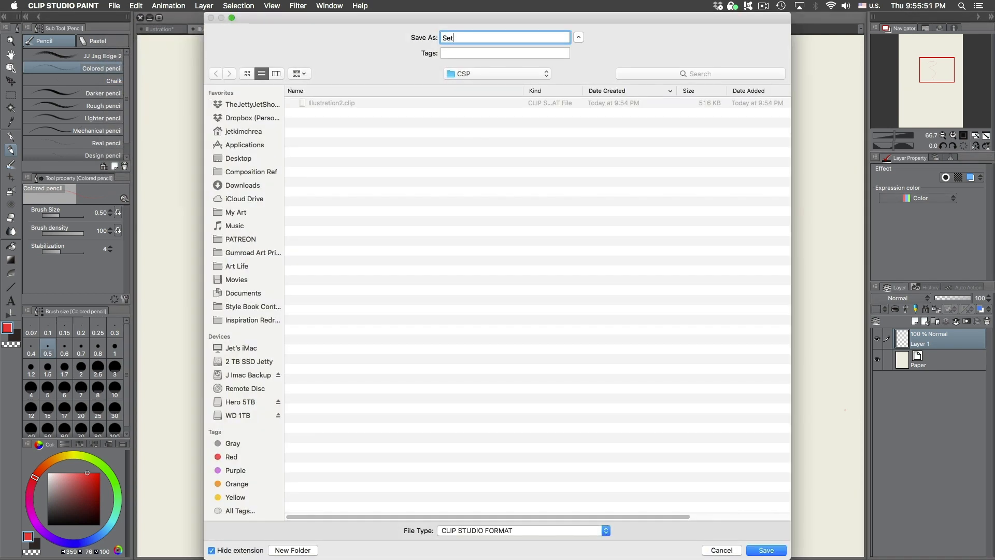
click(765, 549)
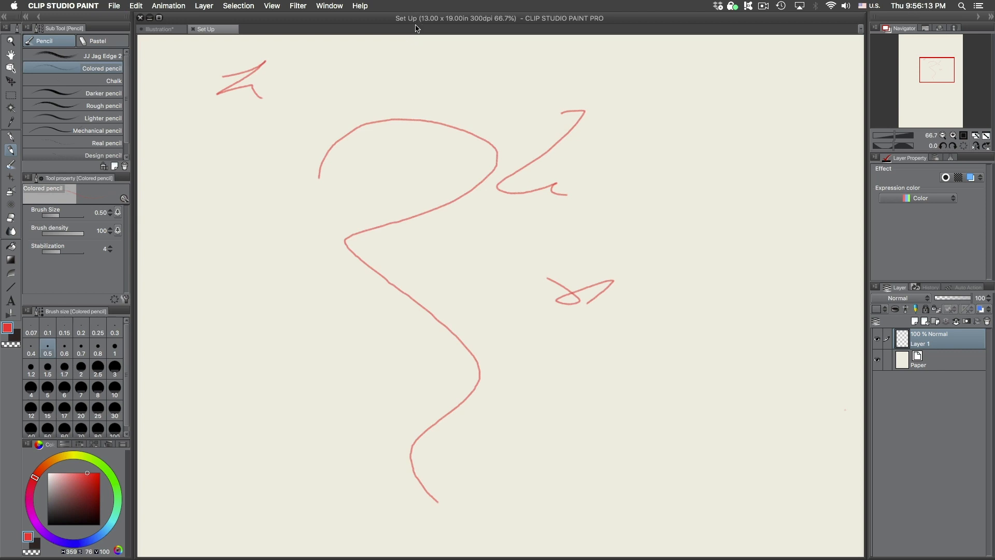
Draw two short coloured-pencil test strokes above the large curve
drag(433, 87, 465, 78)
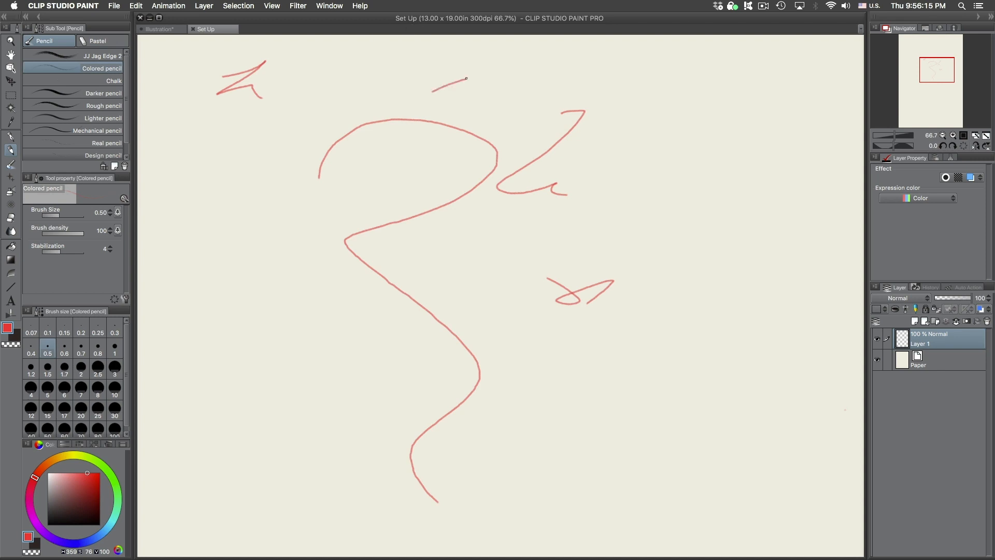
drag(457, 75, 502, 130)
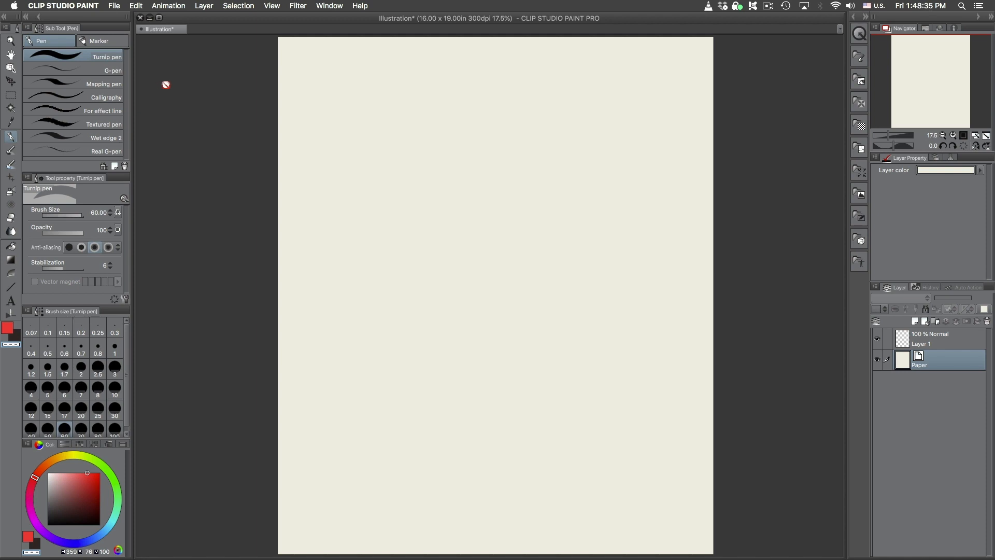
mouse_move(188, 75)
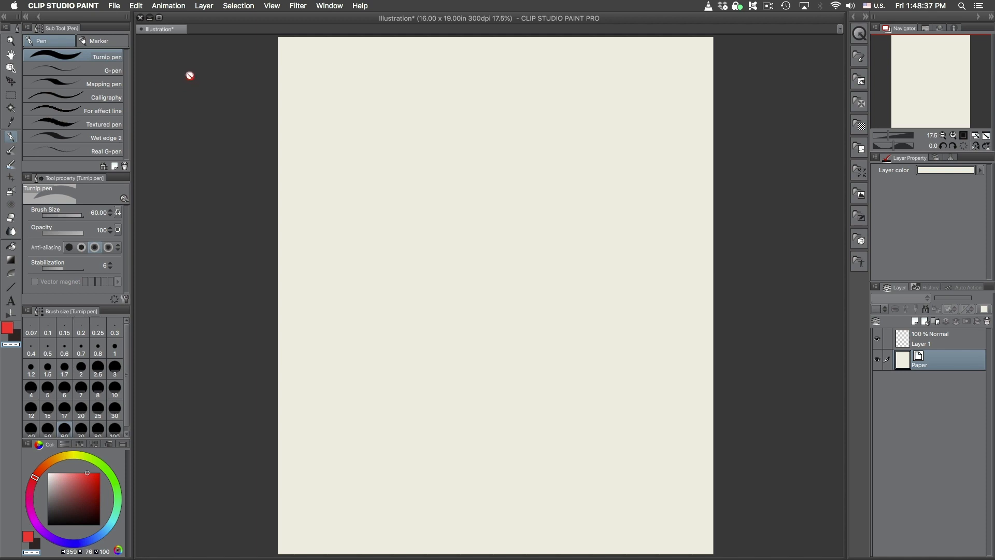
mouse_move(174, 74)
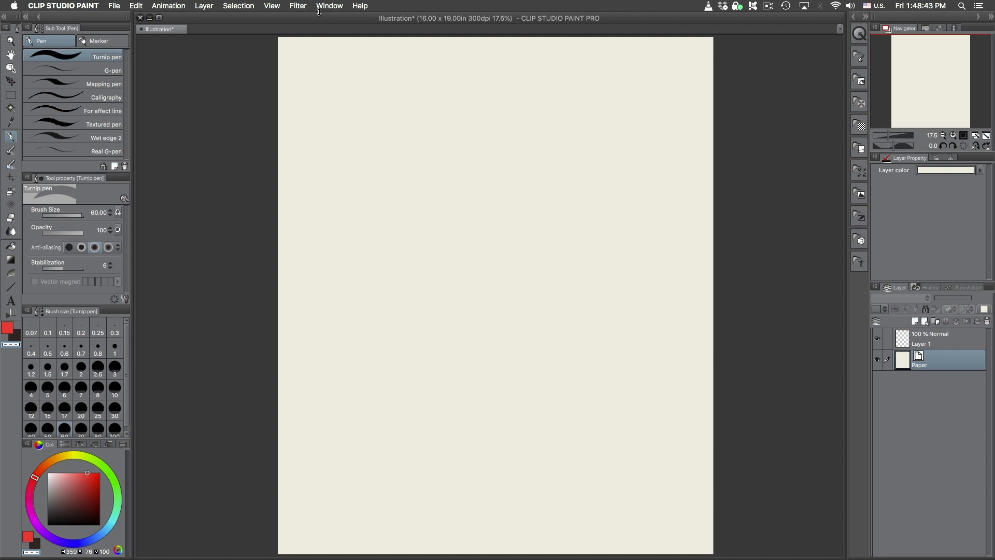
mouse_move(321, 10)
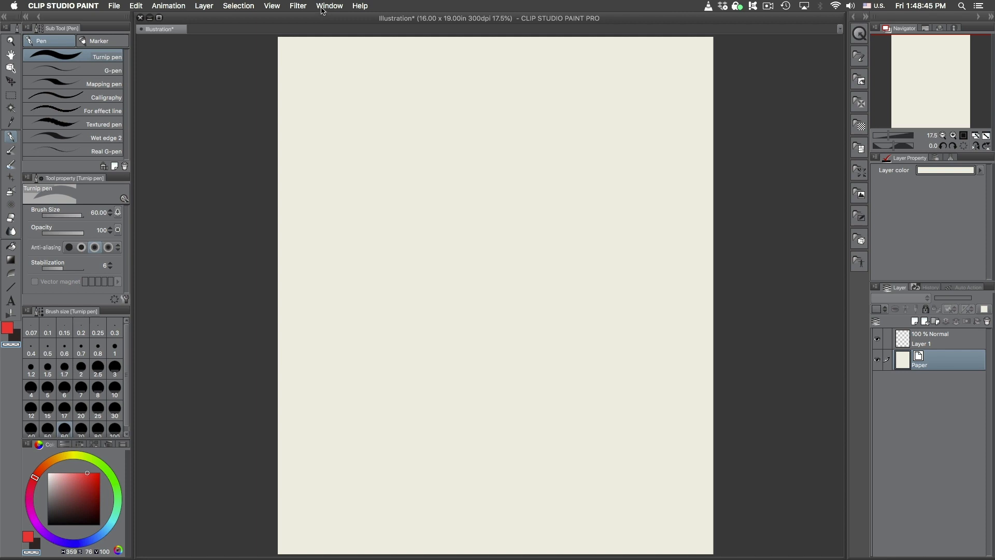
click(330, 6)
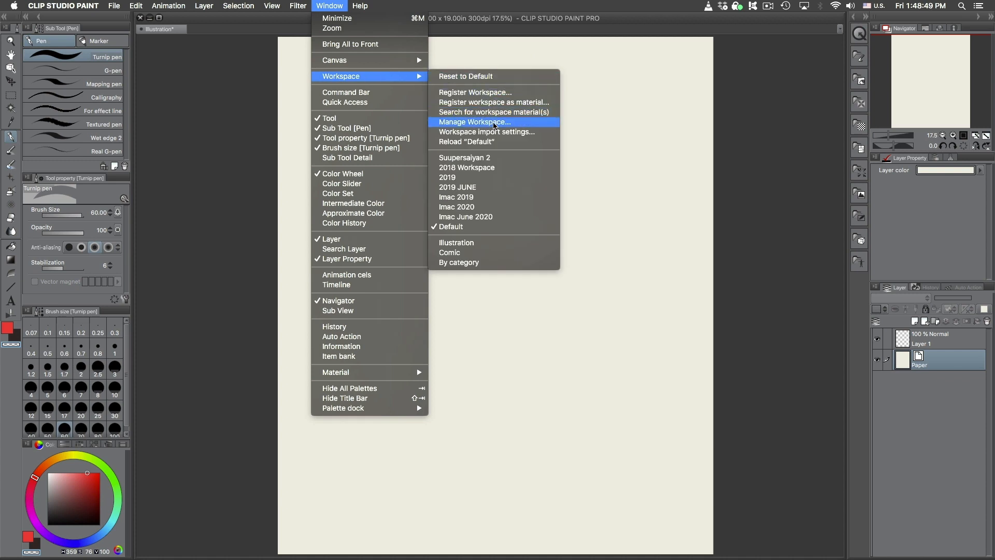
mouse_move(482, 230)
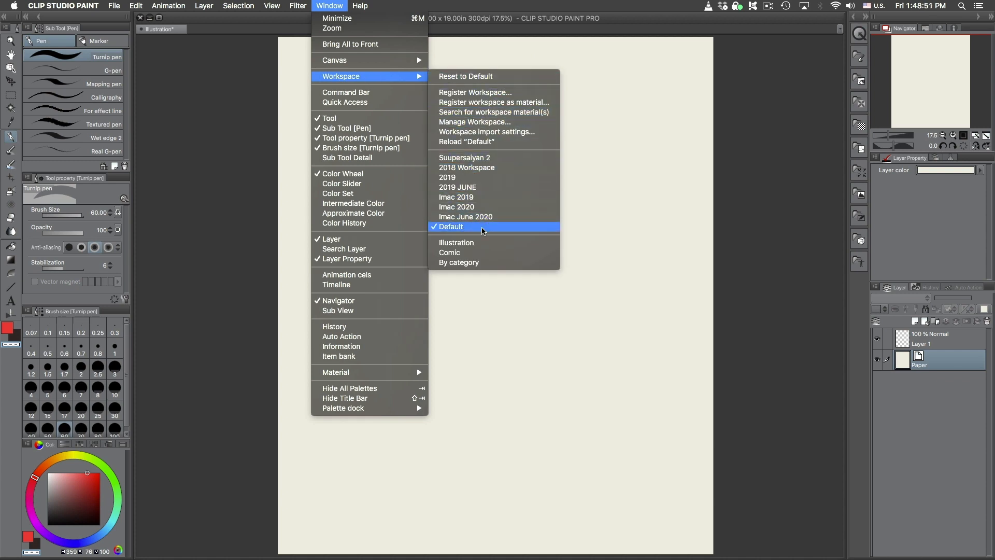
mouse_move(525, 231)
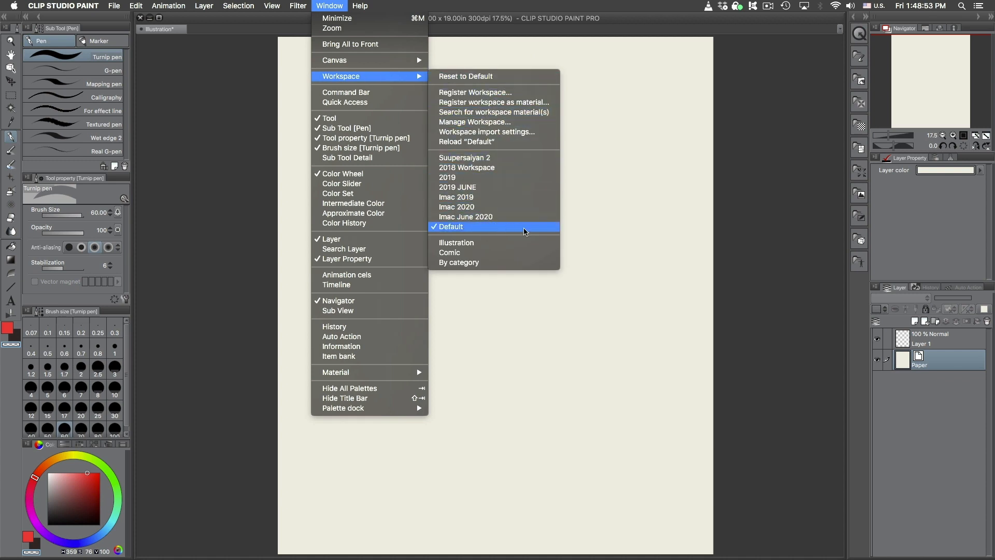
click(450, 227)
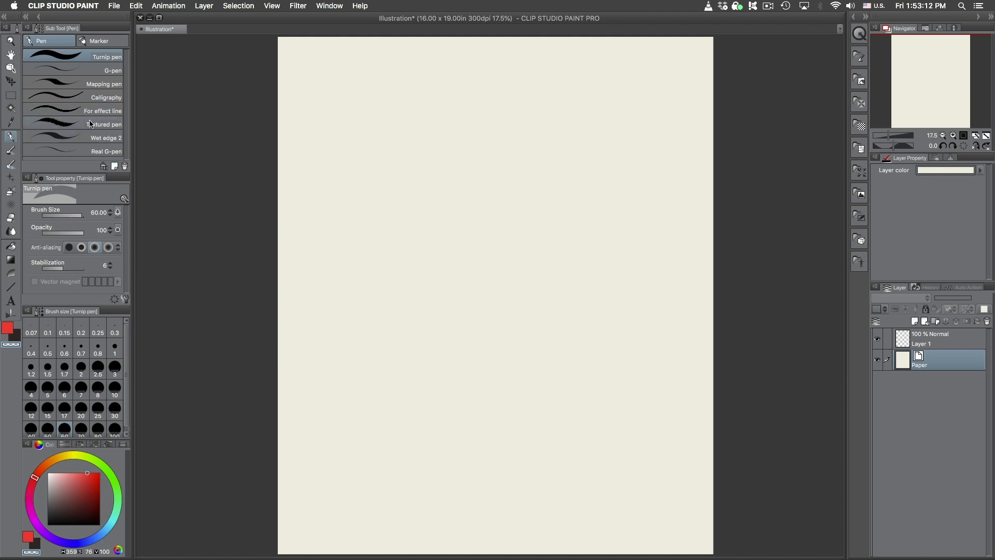
click(113, 69)
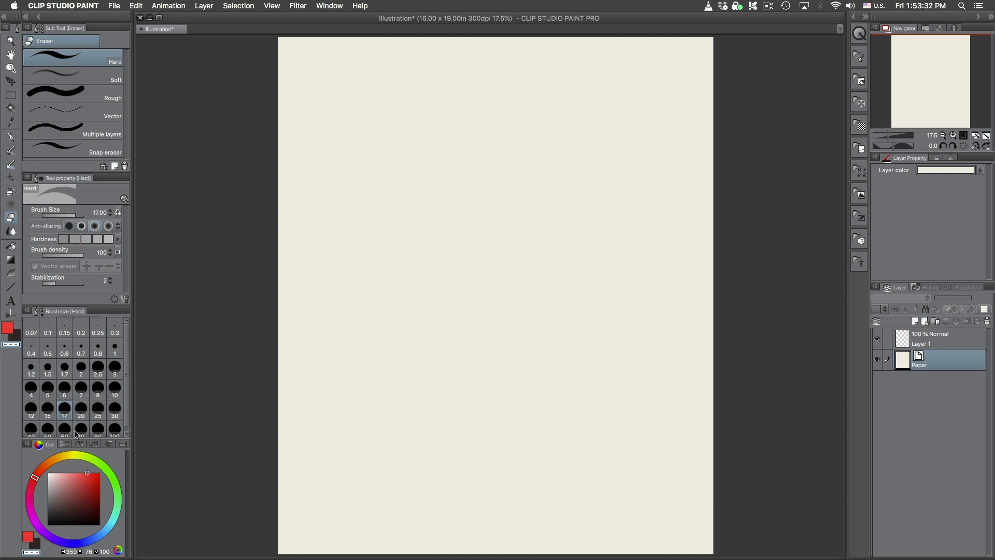
click(68, 444)
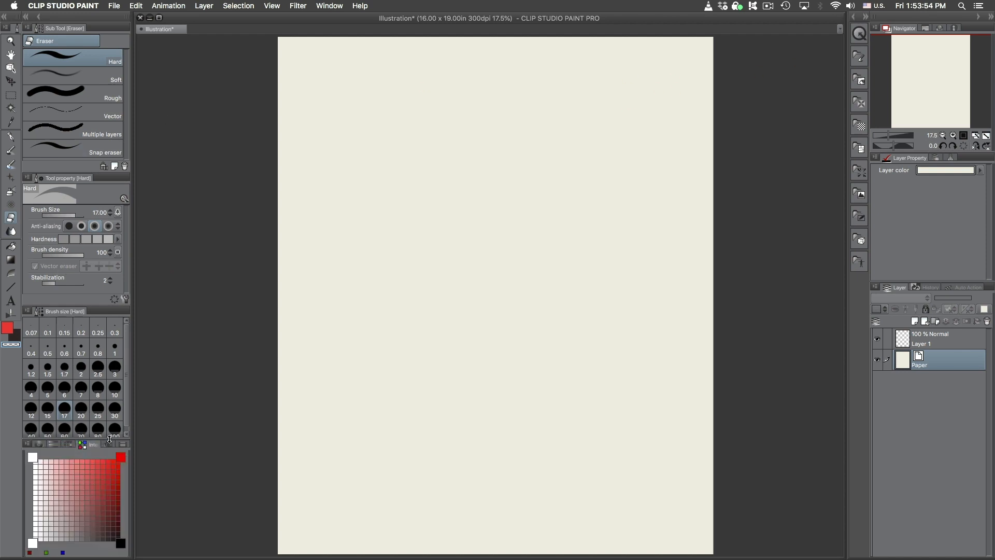
click(40, 445)
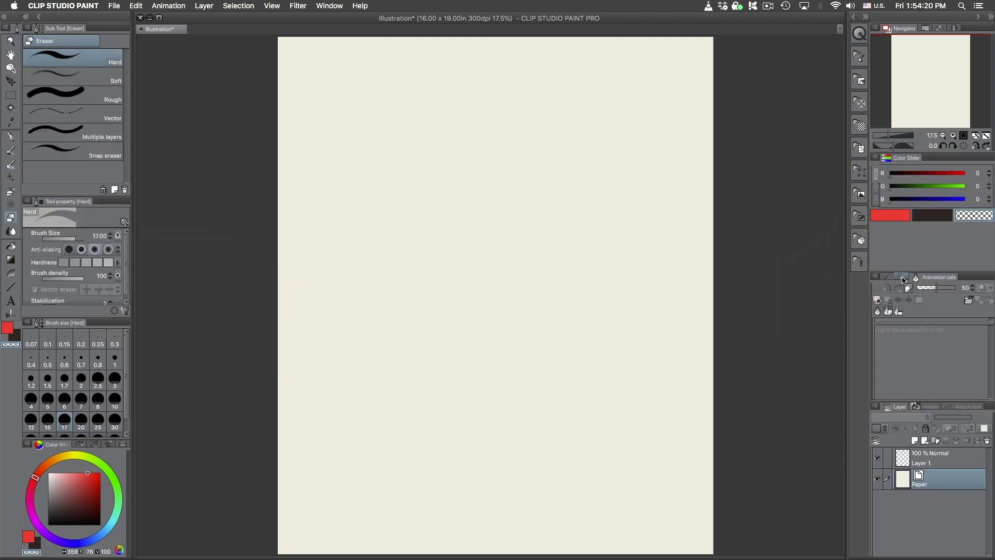
click(882, 276)
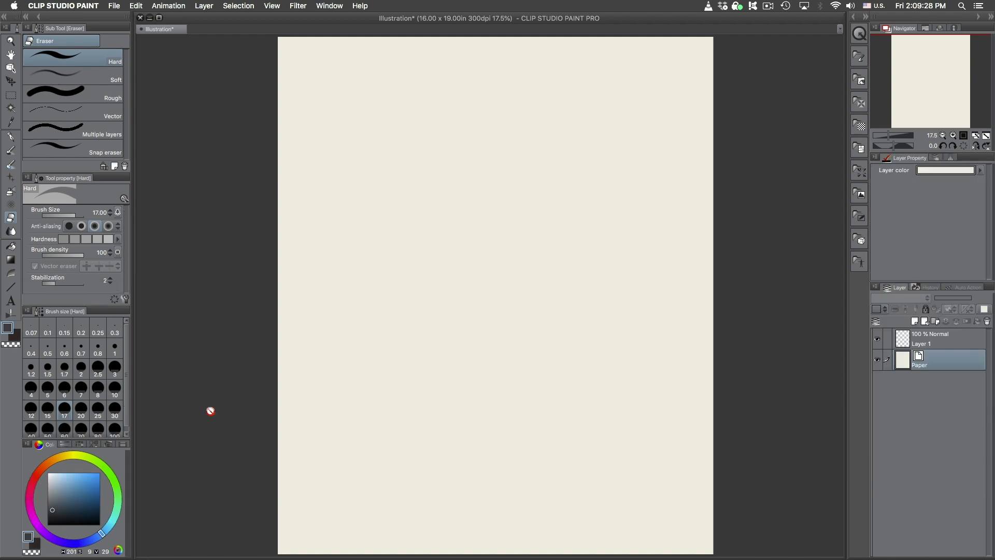
mouse_move(971, 123)
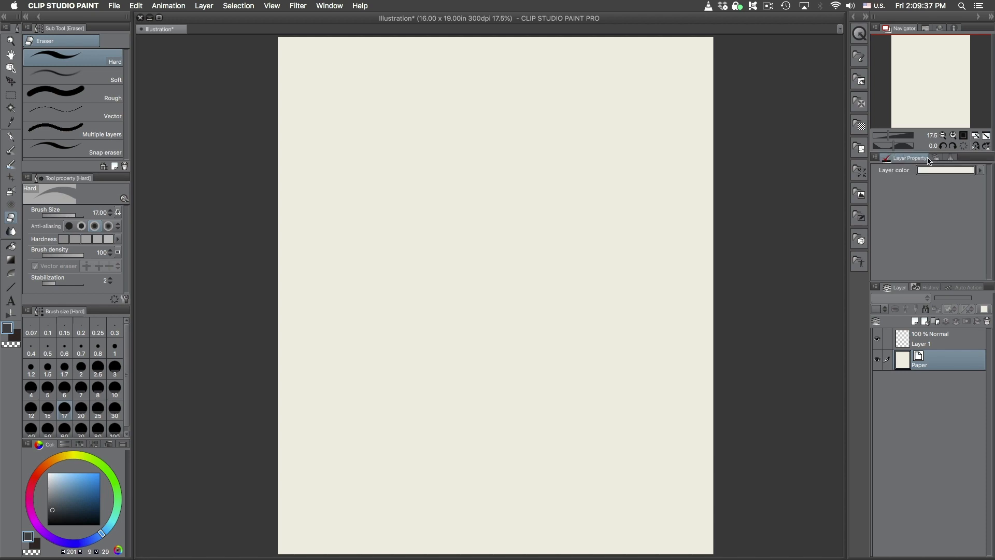
Pull the Animation cels and Layer Property palettes out of the right dock
click(939, 157)
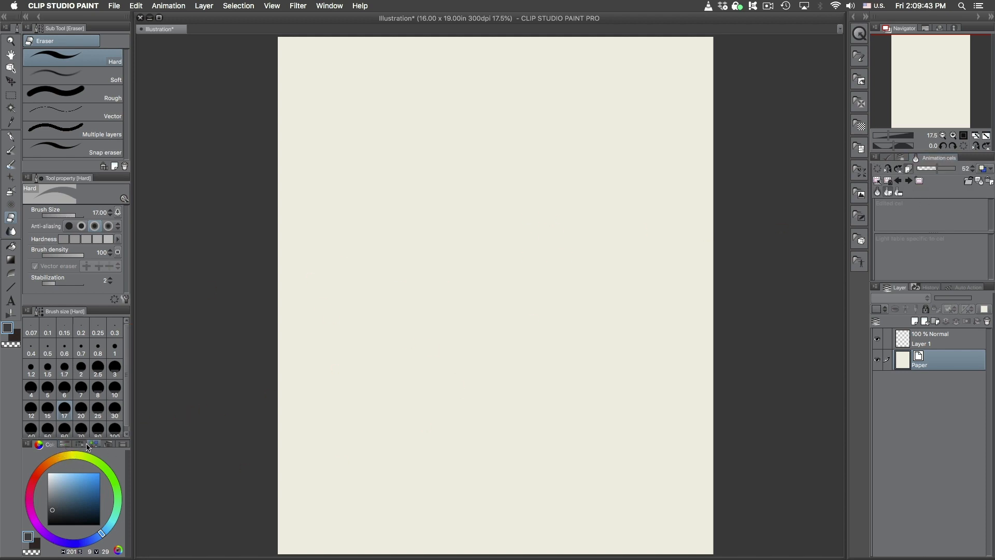
click(53, 445)
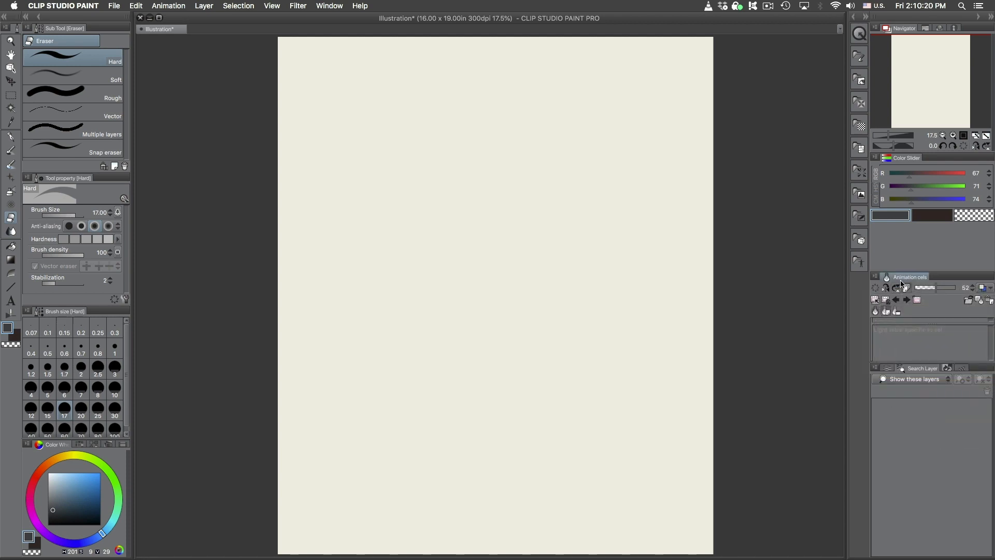
drag(910, 276, 726, 275)
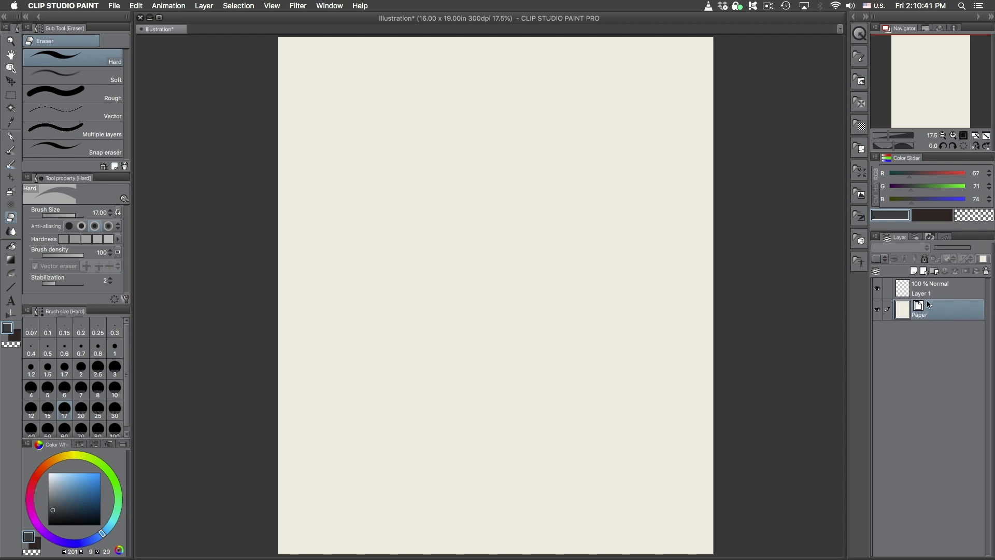
mouse_move(929, 302)
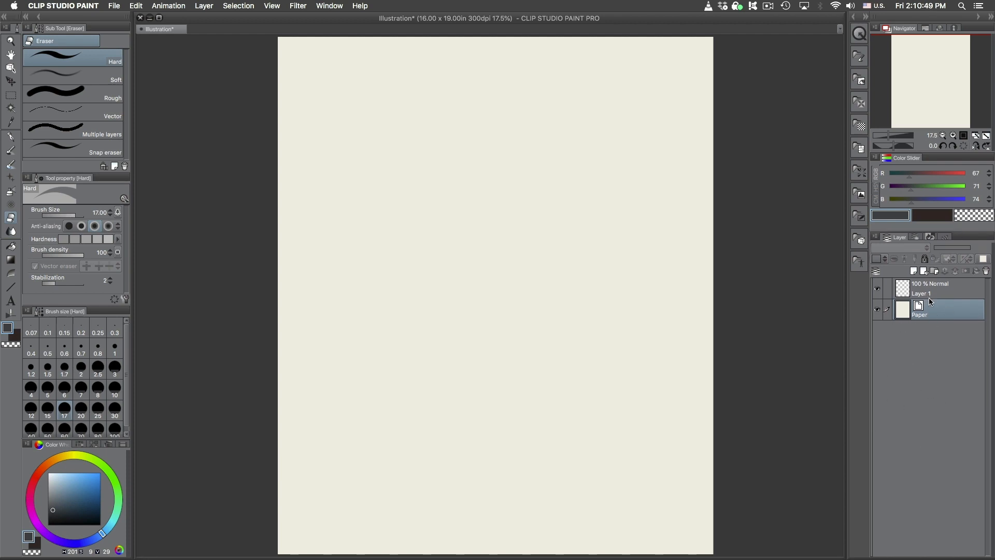
Dock the colour sliders above the layer list and lower the green's saturation
click(877, 185)
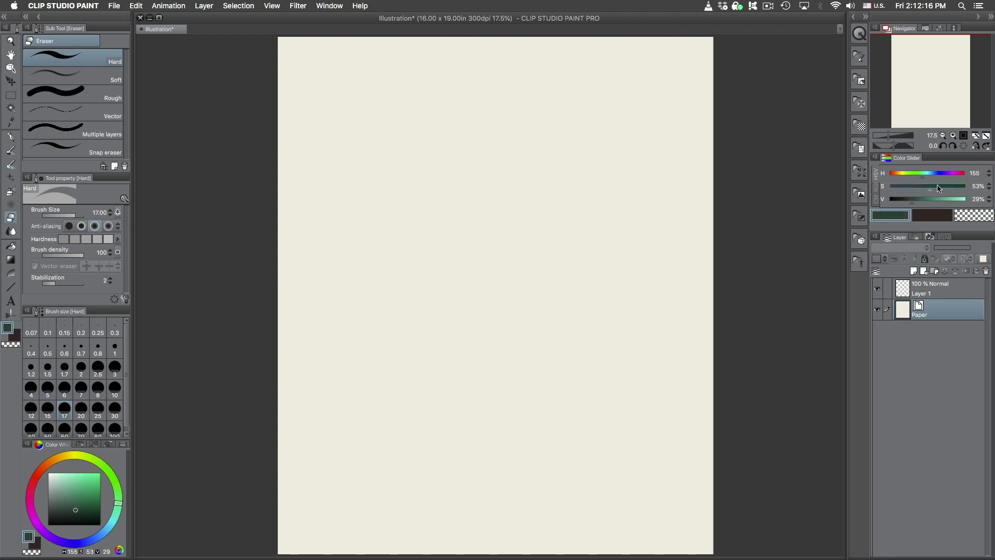
drag(938, 186, 920, 198)
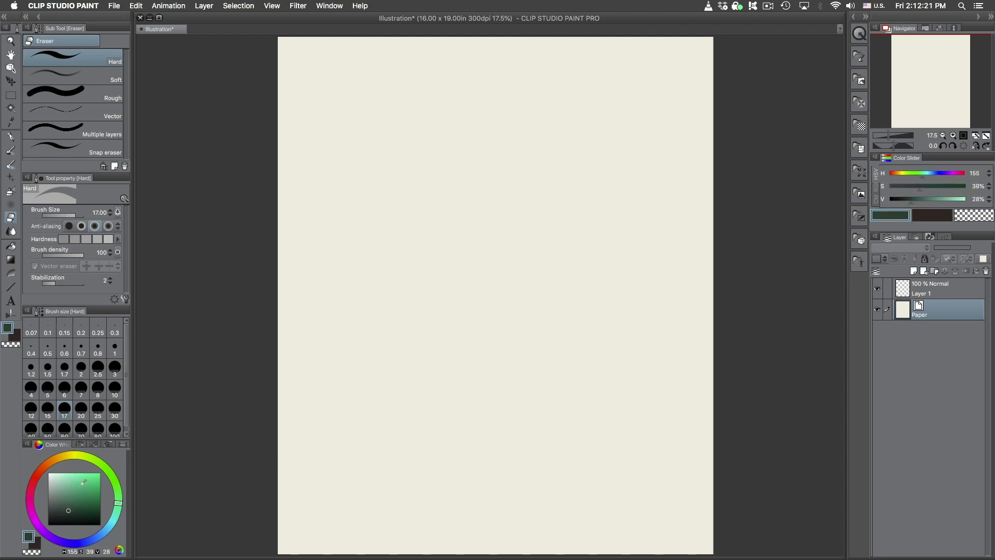
Try green, salmon red and yellow hues on the wheel, then bring up Color Settings for the reddish colour
click(77, 484)
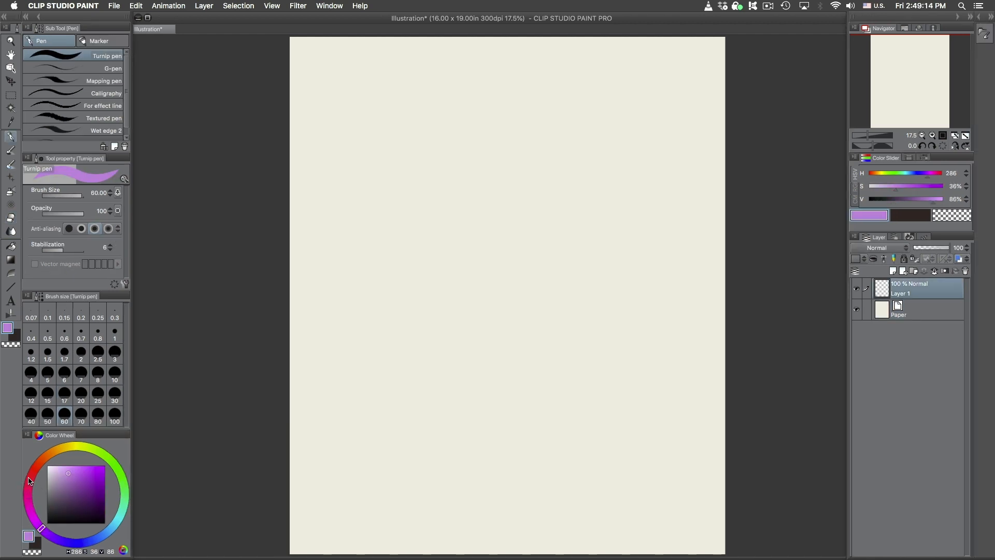
mouse_move(111, 487)
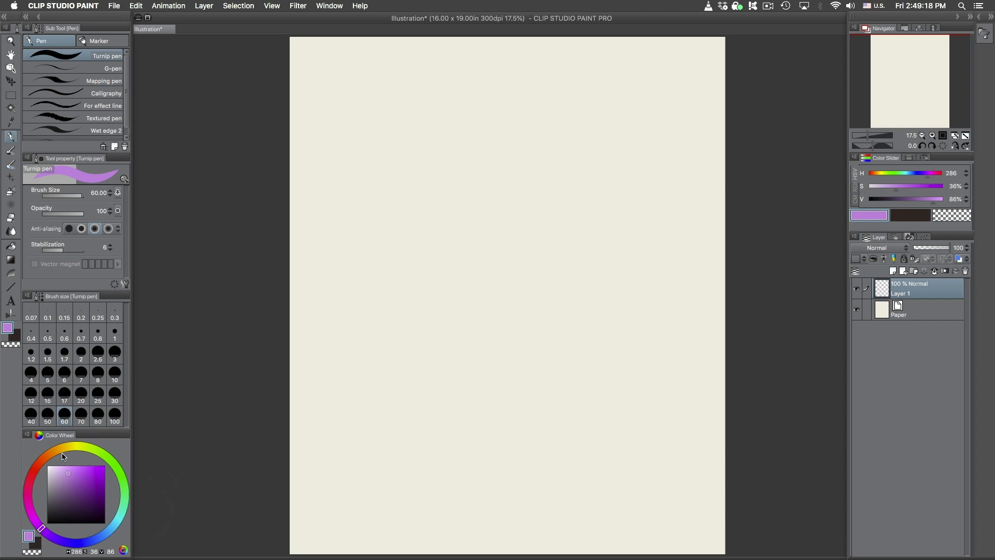
mouse_move(49, 457)
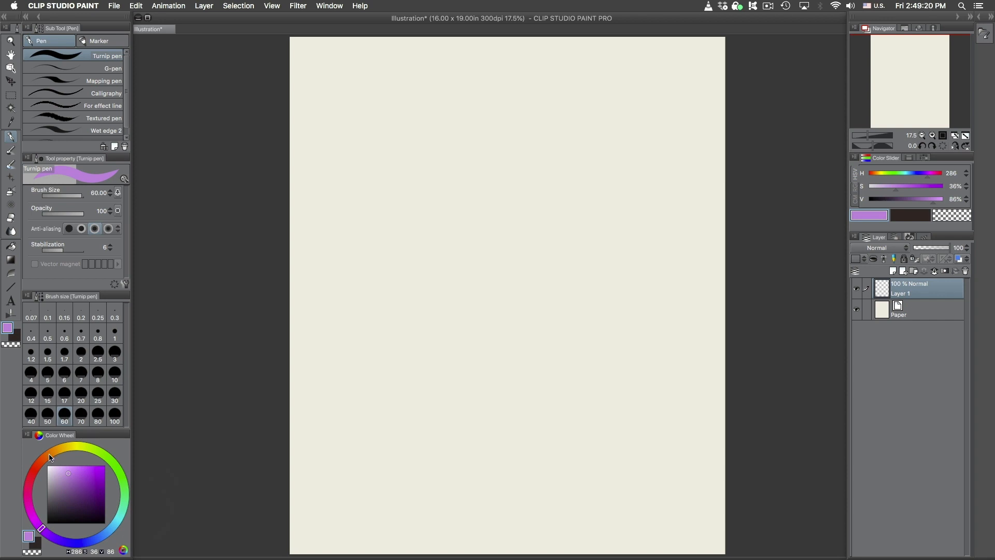
click(81, 448)
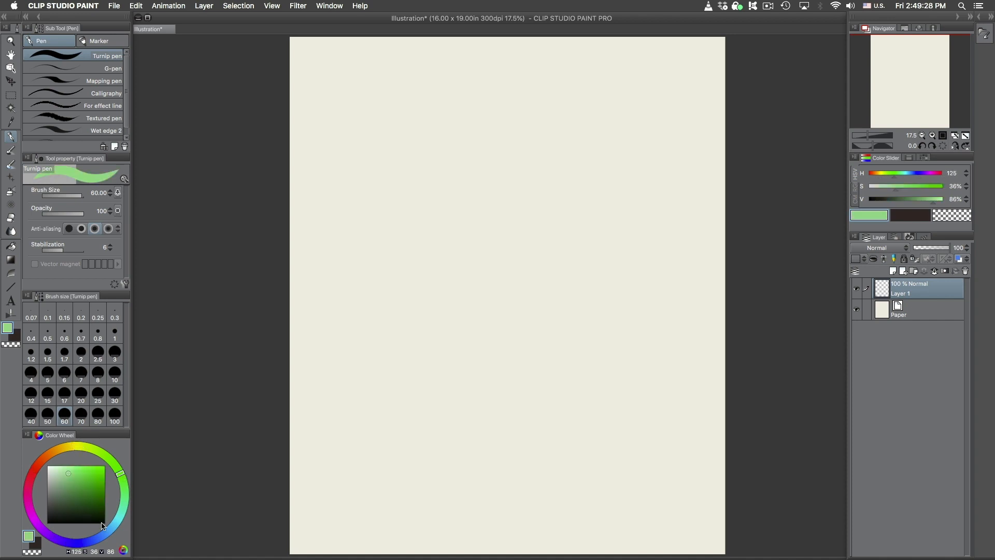
click(44, 462)
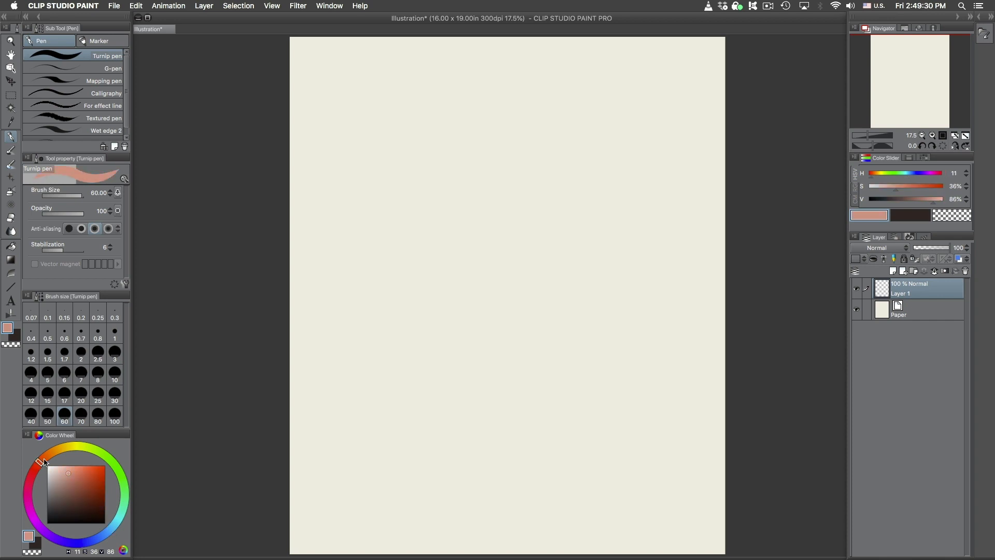
click(73, 543)
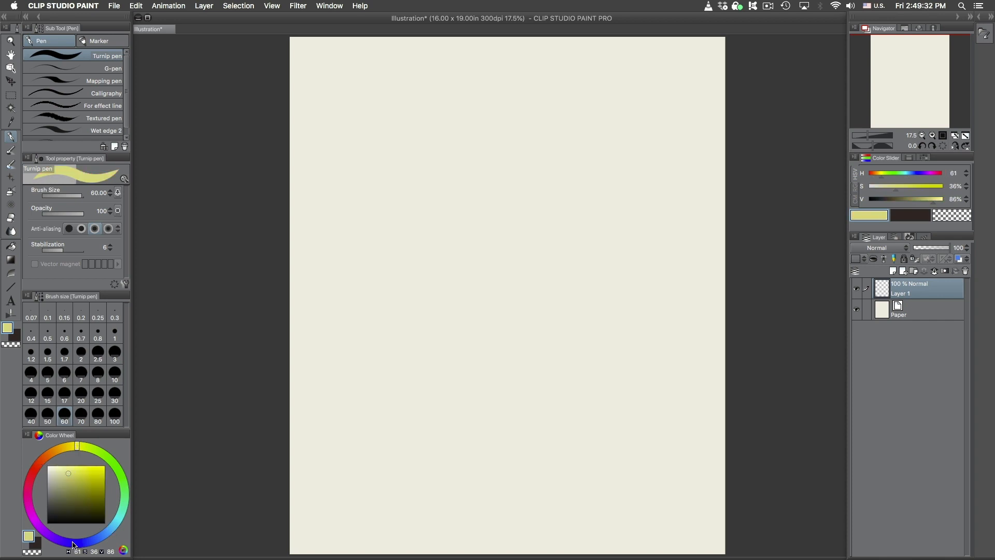
click(94, 511)
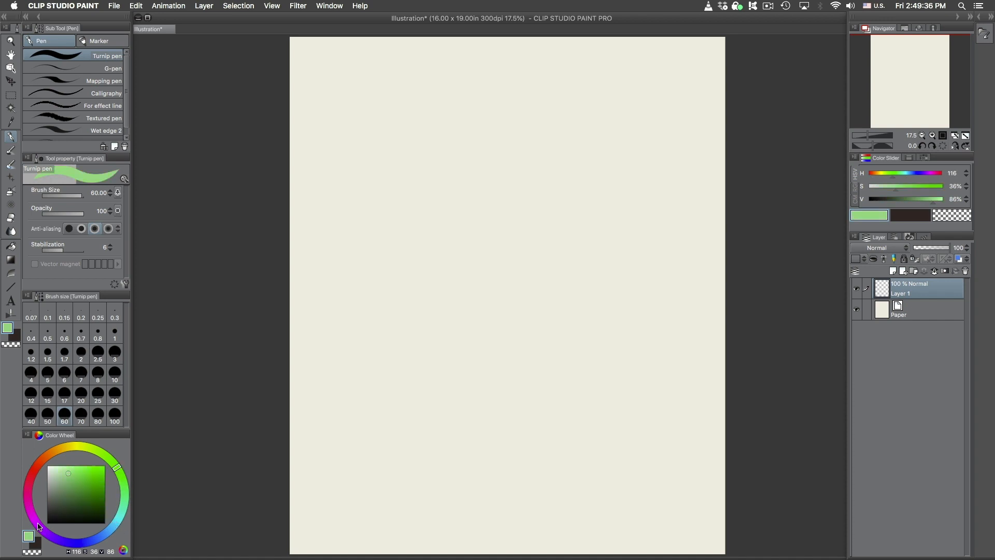
click(45, 456)
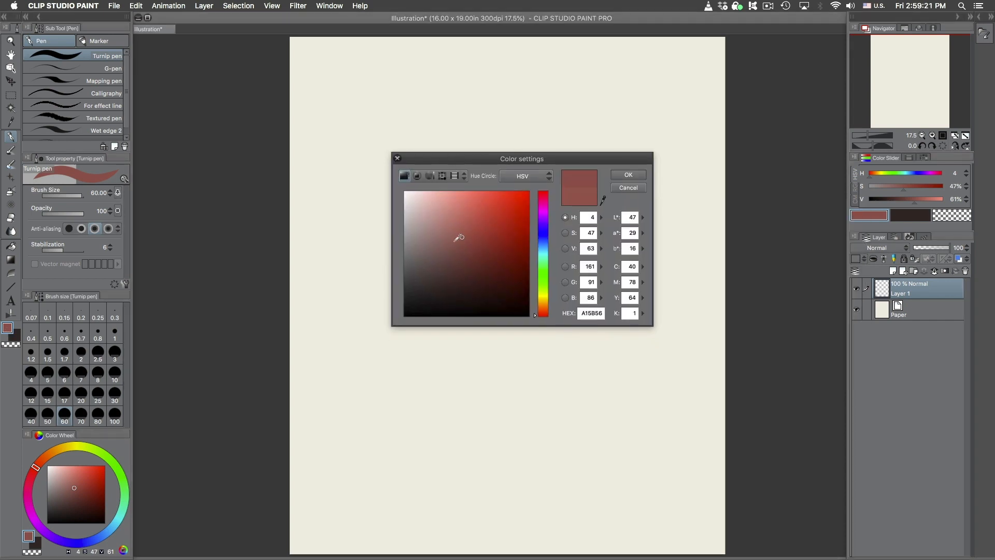
Sample red, near-white and magenta, switching the hue circle between HLS and HSV
click(492, 218)
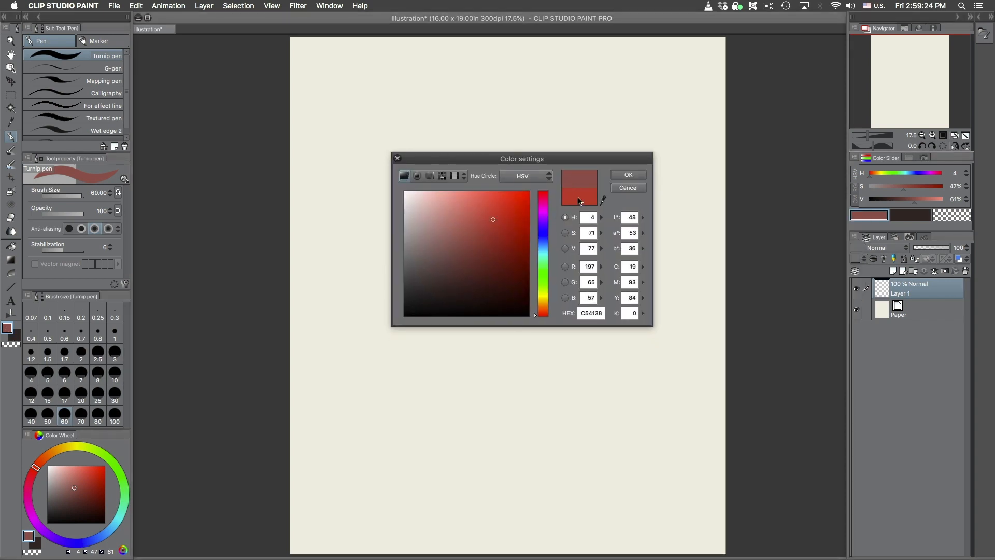
click(466, 215)
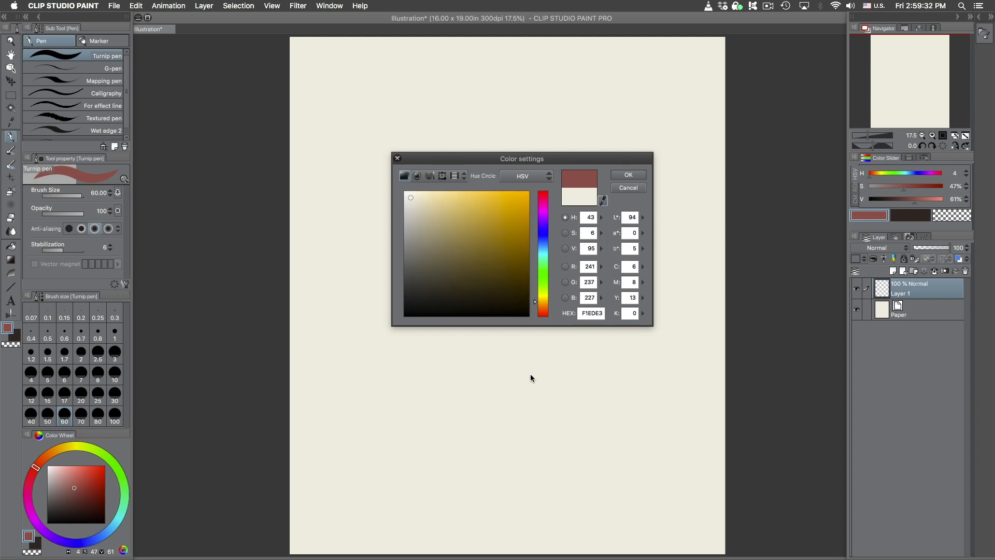
mouse_move(447, 394)
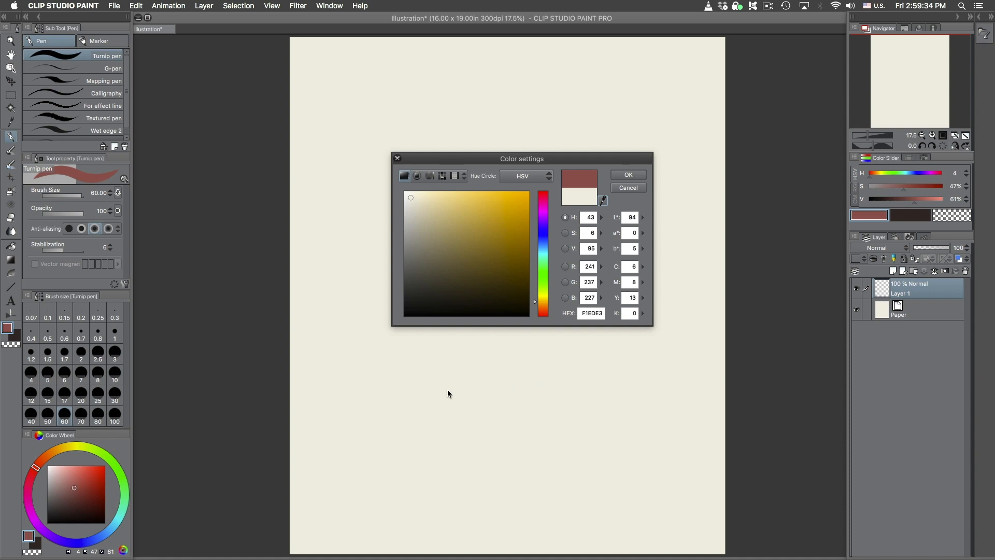
click(542, 206)
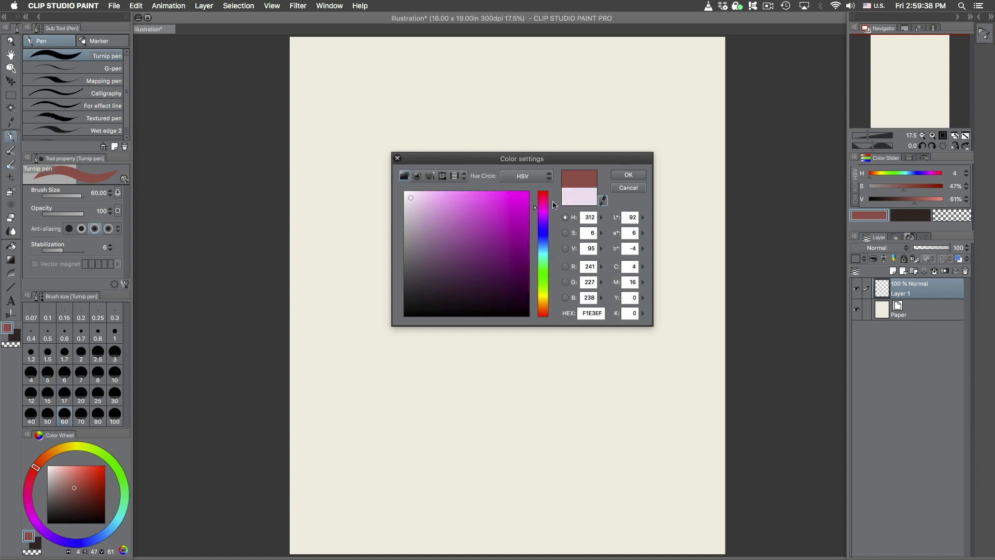
click(525, 176)
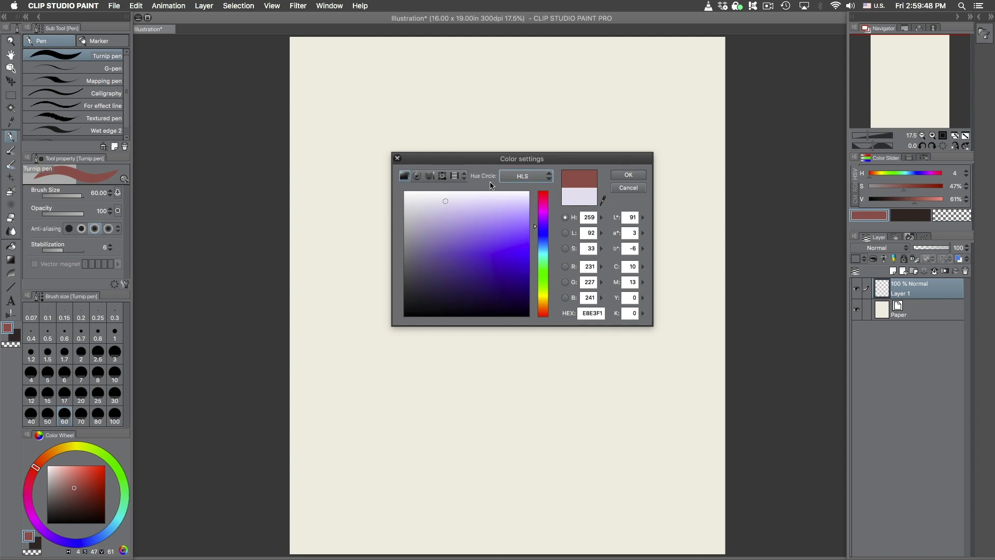
click(526, 176)
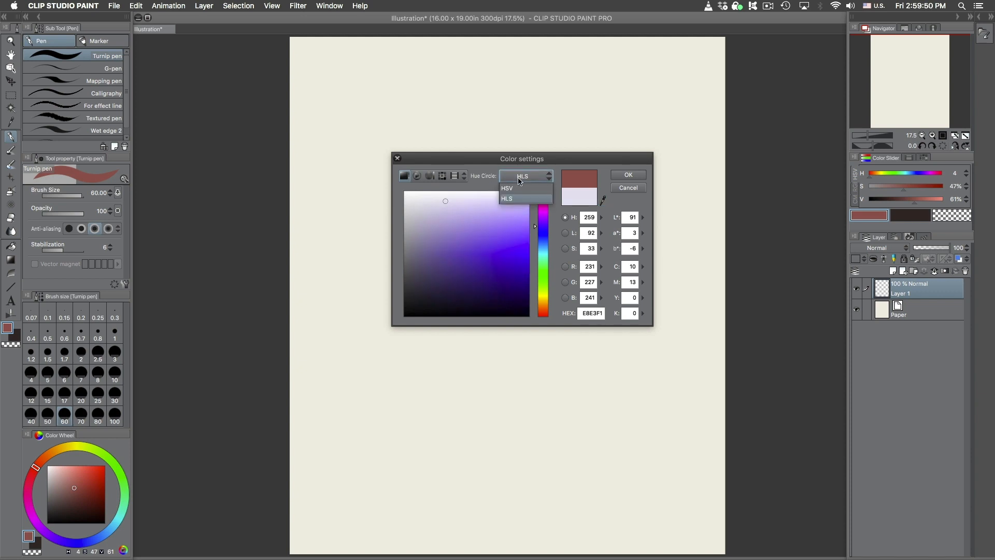
mouse_move(521, 189)
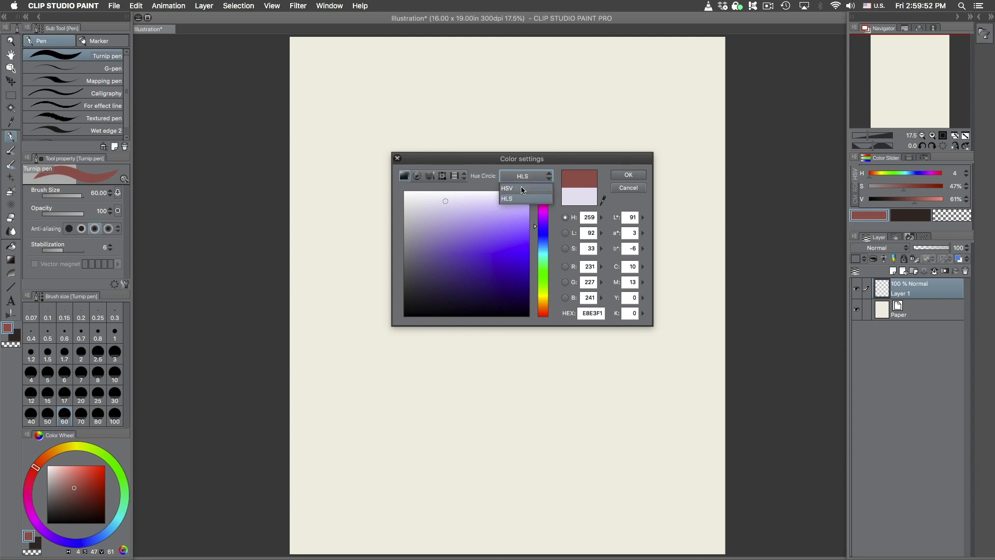
click(507, 188)
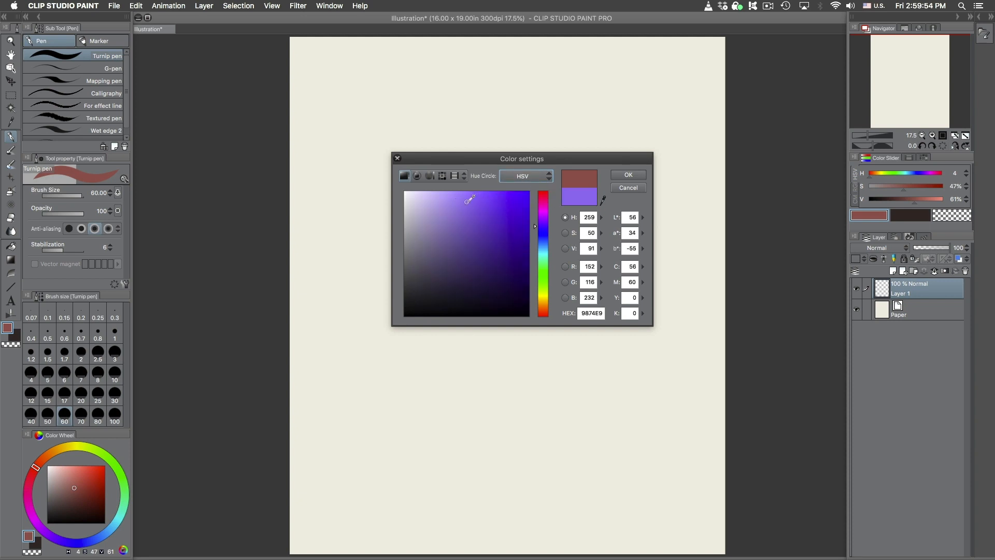
Pick a muted purple, view the picker as a colour wheel and confirm Color Settings
click(445, 251)
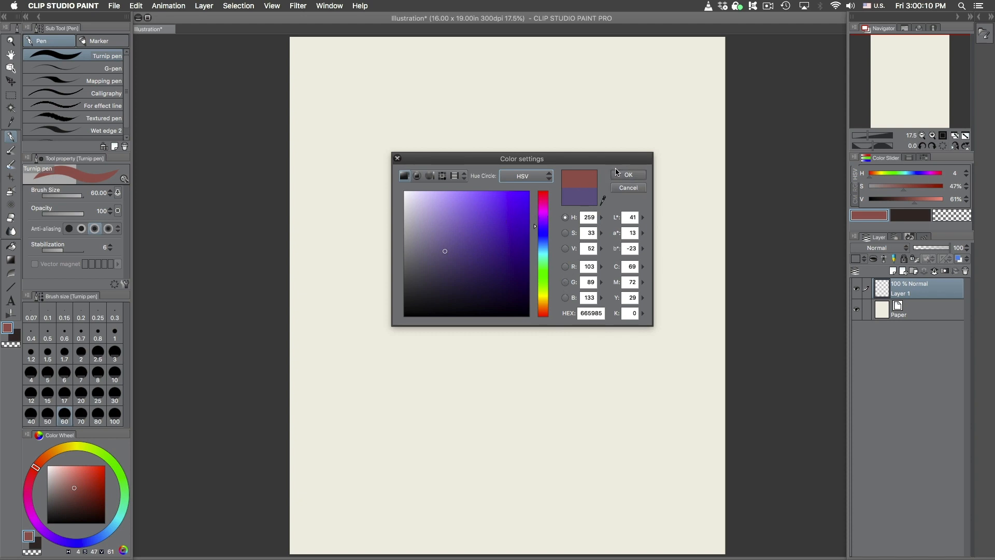
click(417, 176)
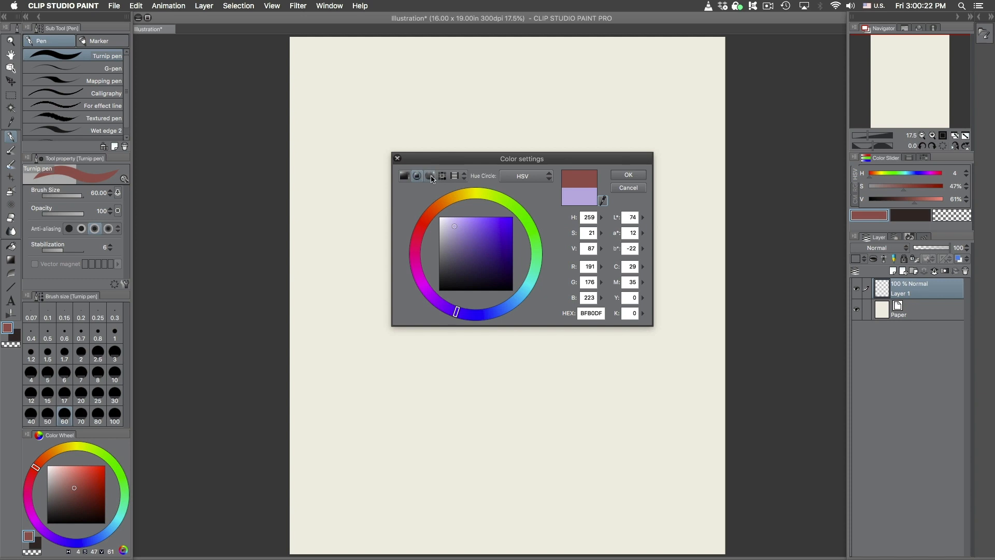
click(417, 176)
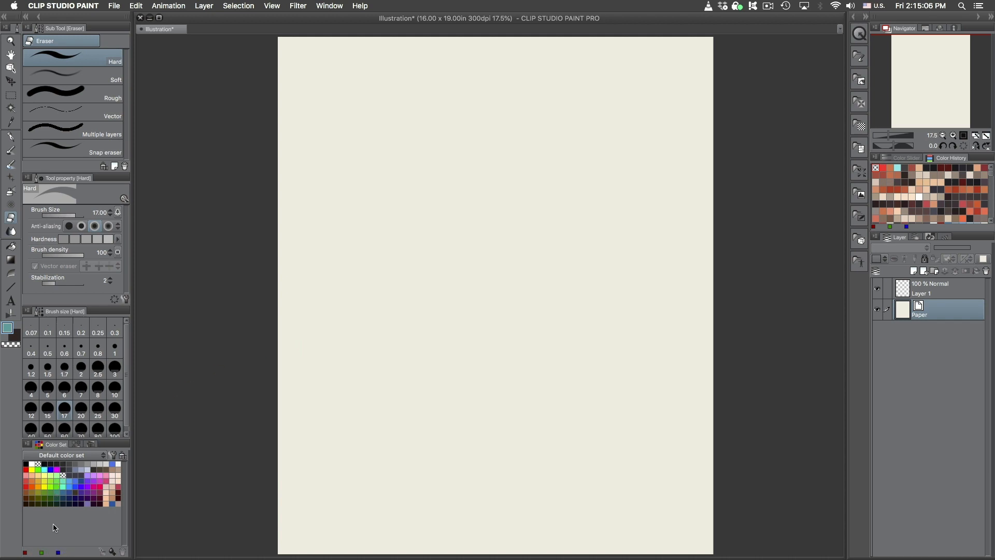
mouse_move(75, 531)
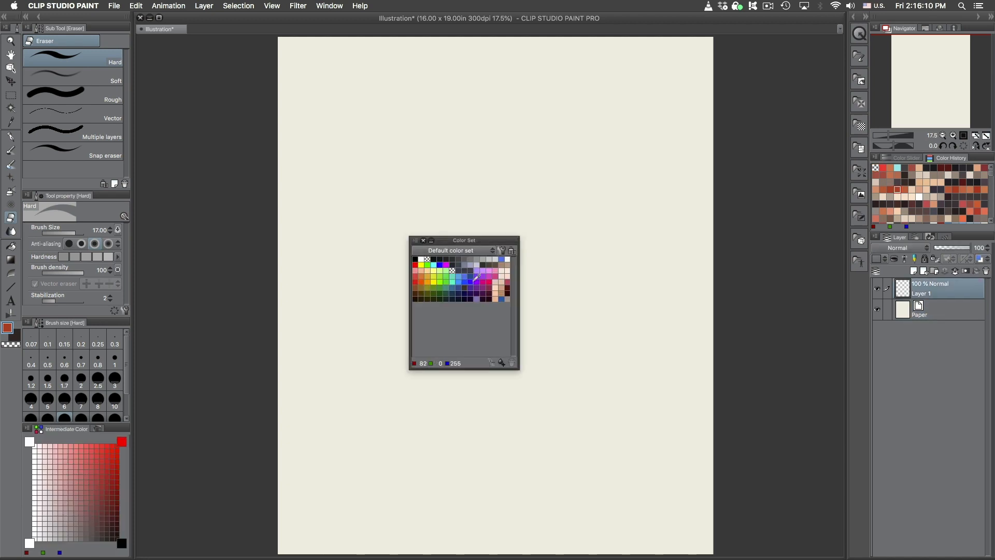
Paint test blobs of green, teal, navy, tan, brown and red from the colour set swatches
click(438, 278)
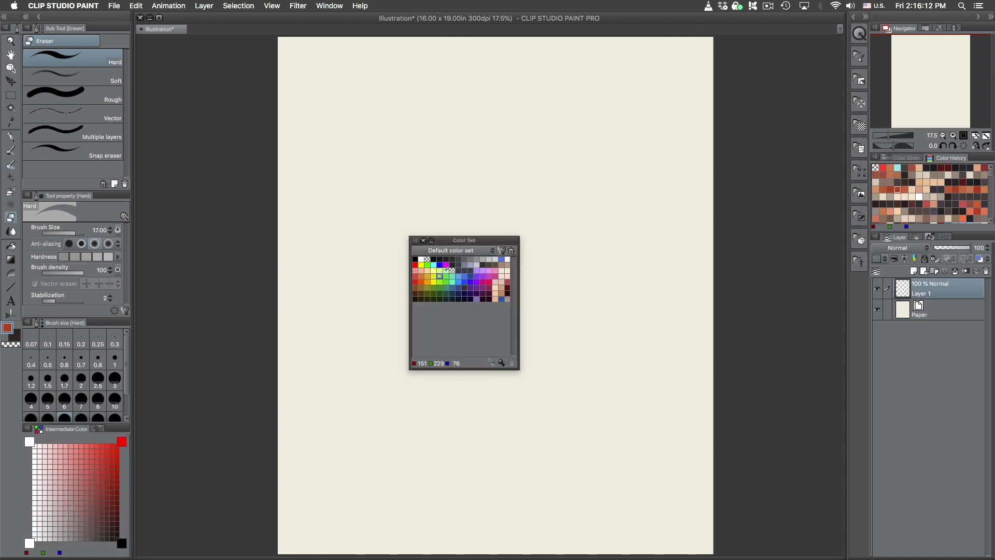
click(436, 273)
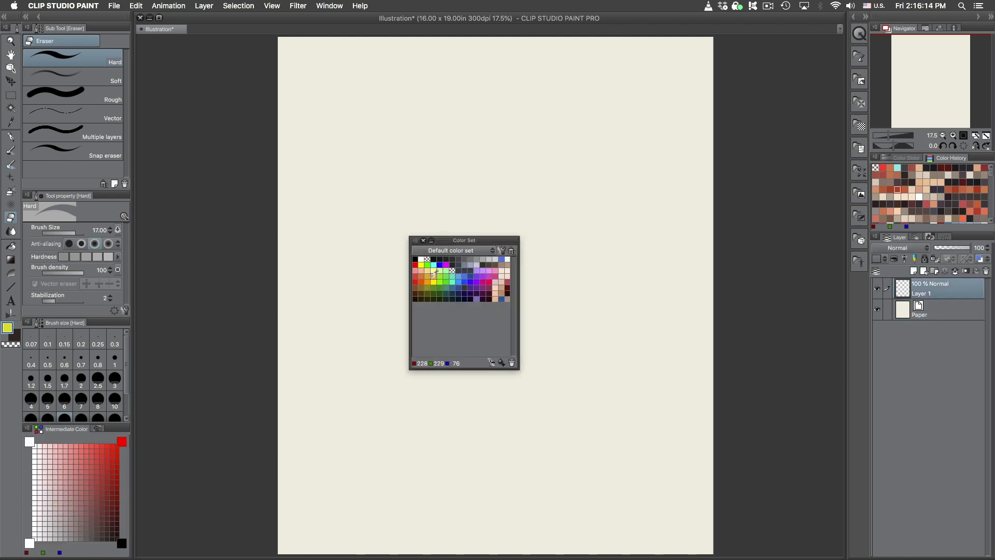
click(453, 272)
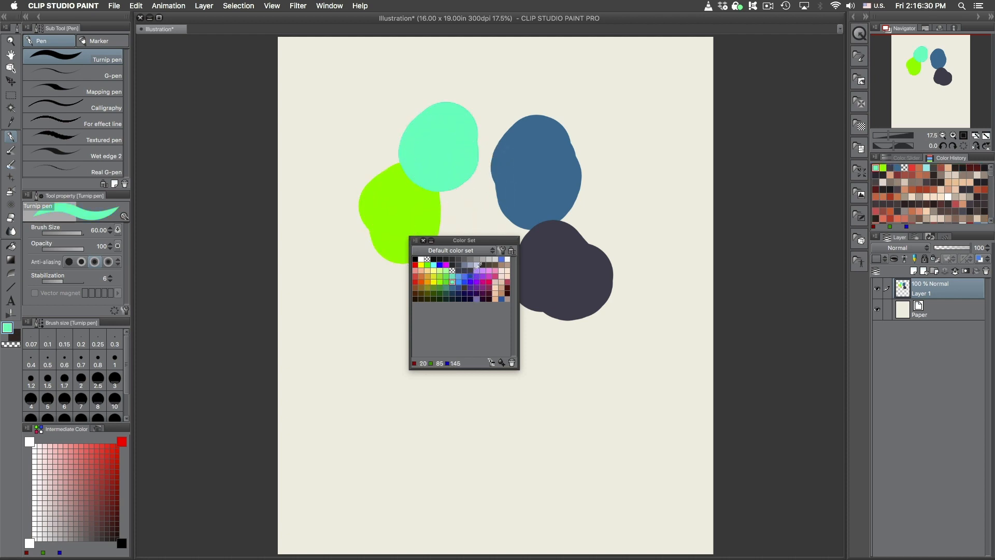
click(451, 279)
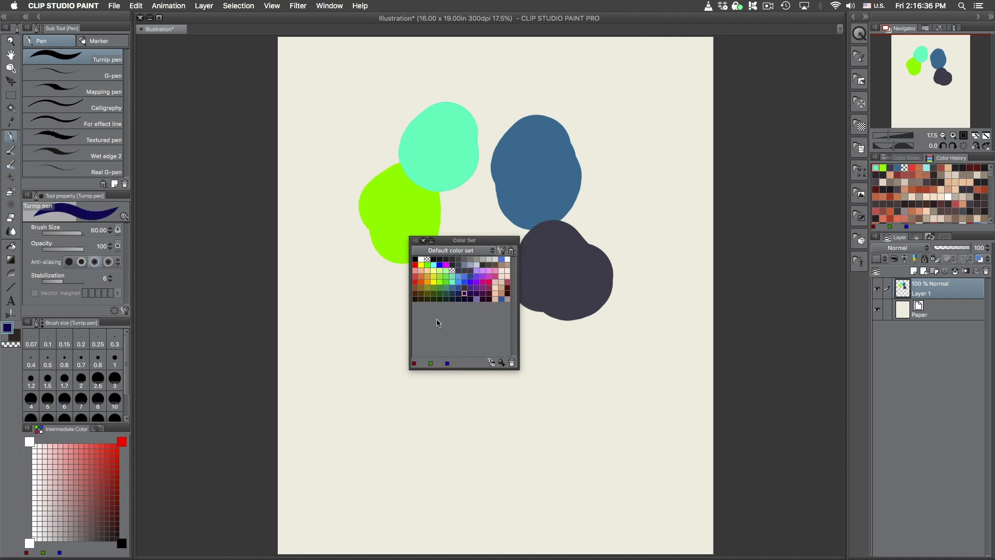
click(506, 291)
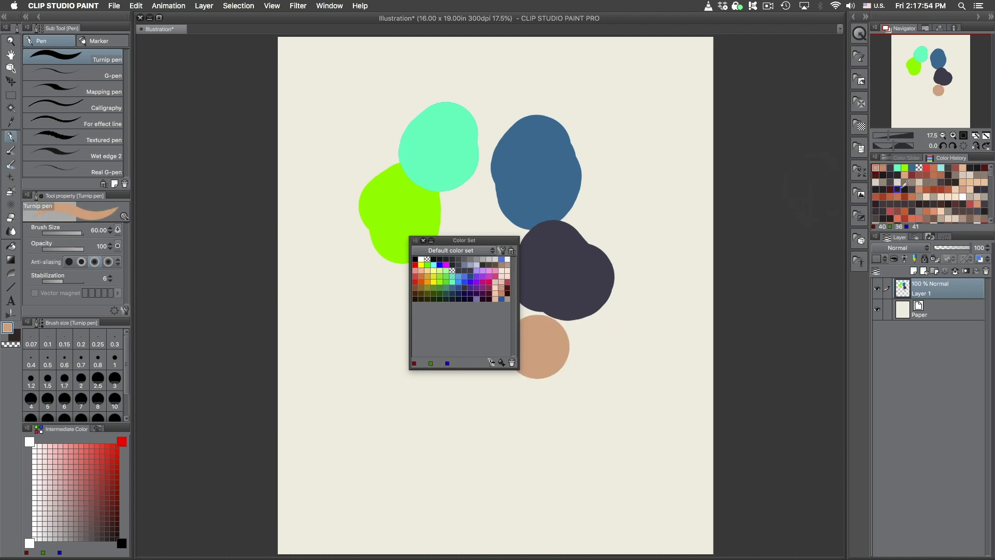
drag(532, 330, 583, 368)
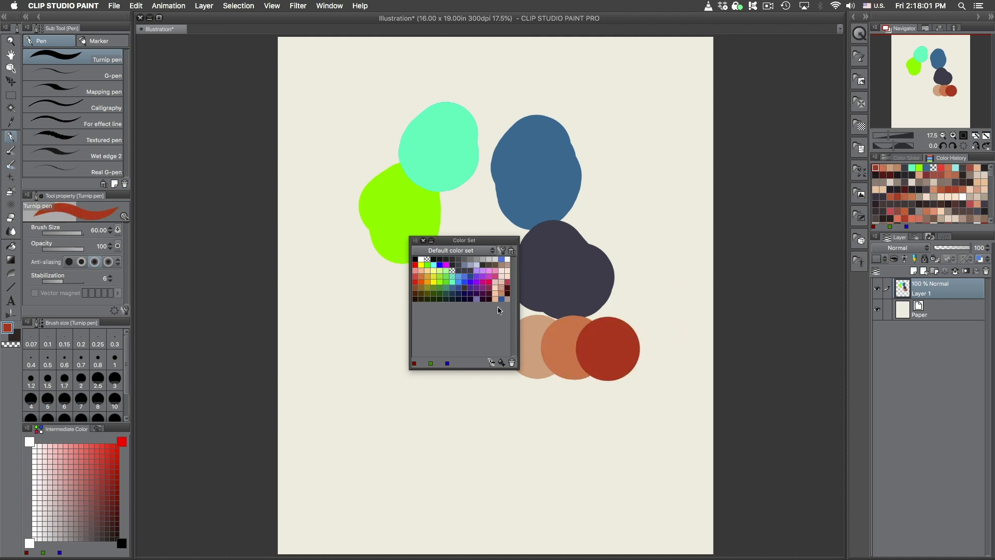
mouse_move(608, 340)
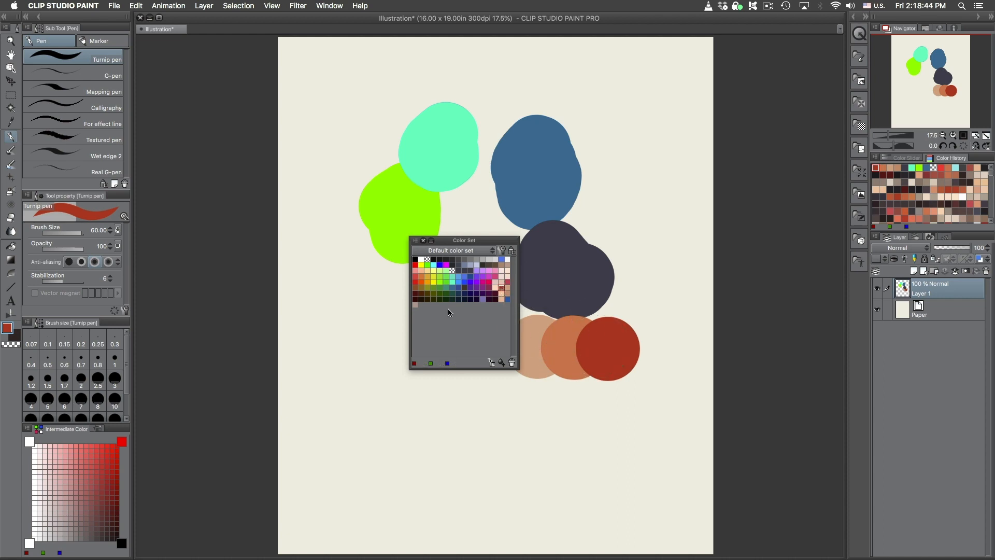
click(416, 305)
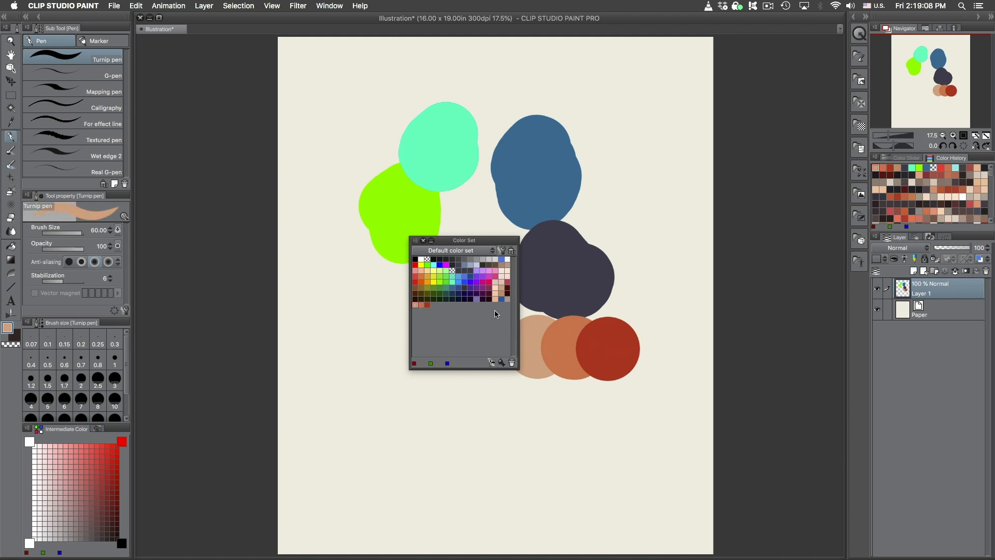
click(425, 301)
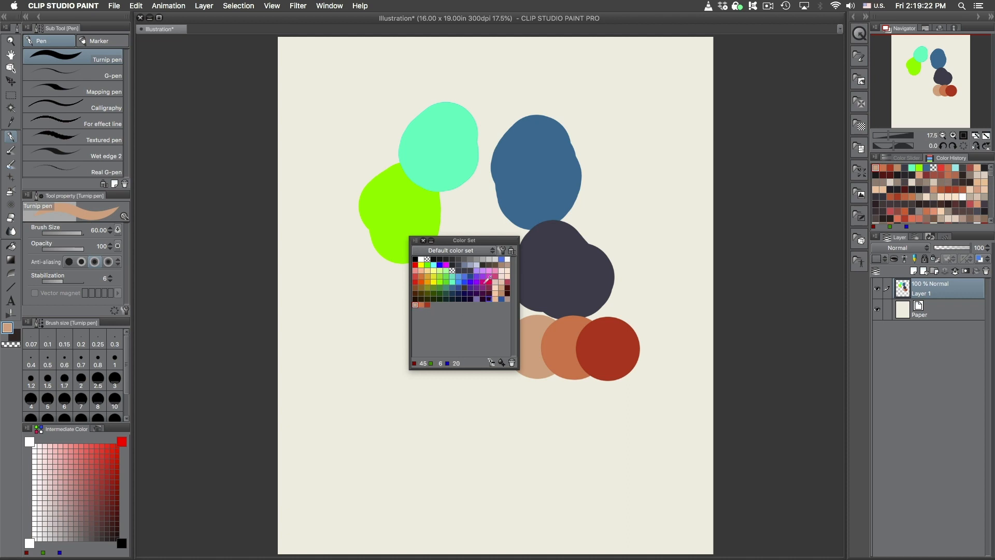
Browse the DeepTone and Grayish sets, return to default, and dock the palette back showing colour sliders
click(492, 250)
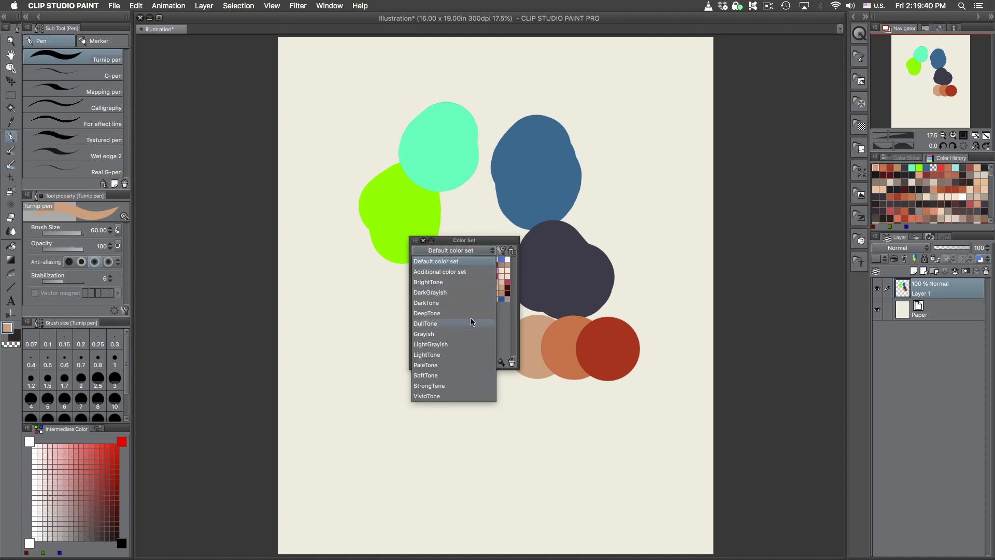
click(426, 313)
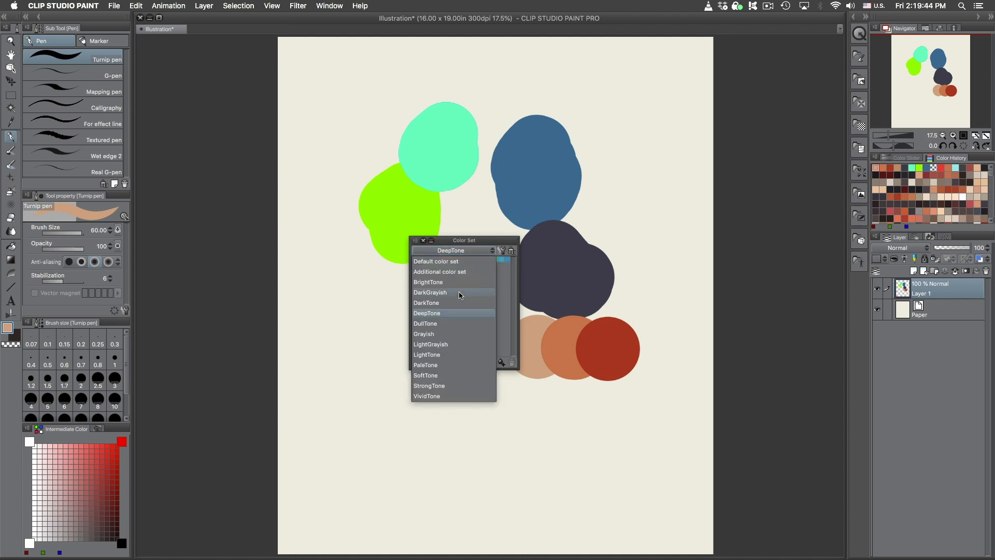
click(423, 333)
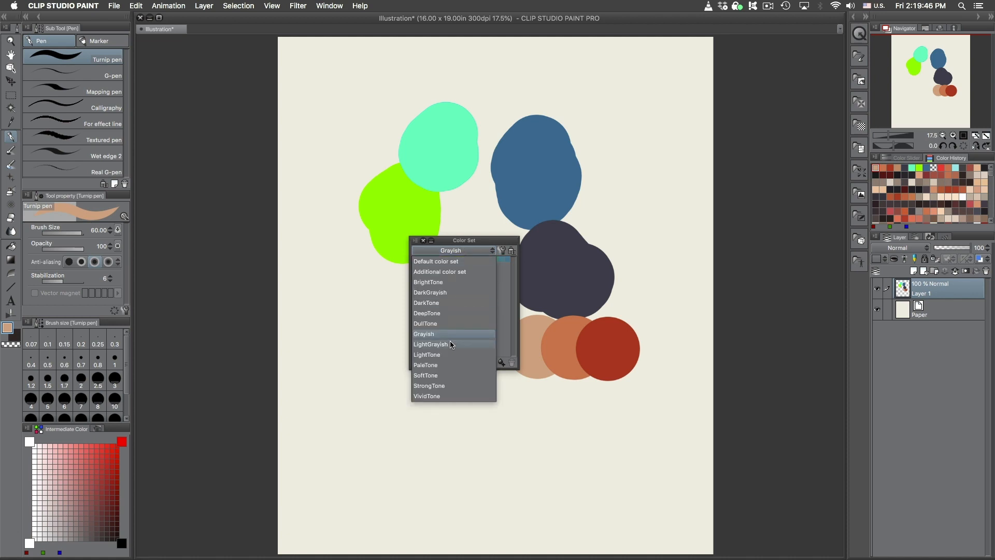
click(435, 262)
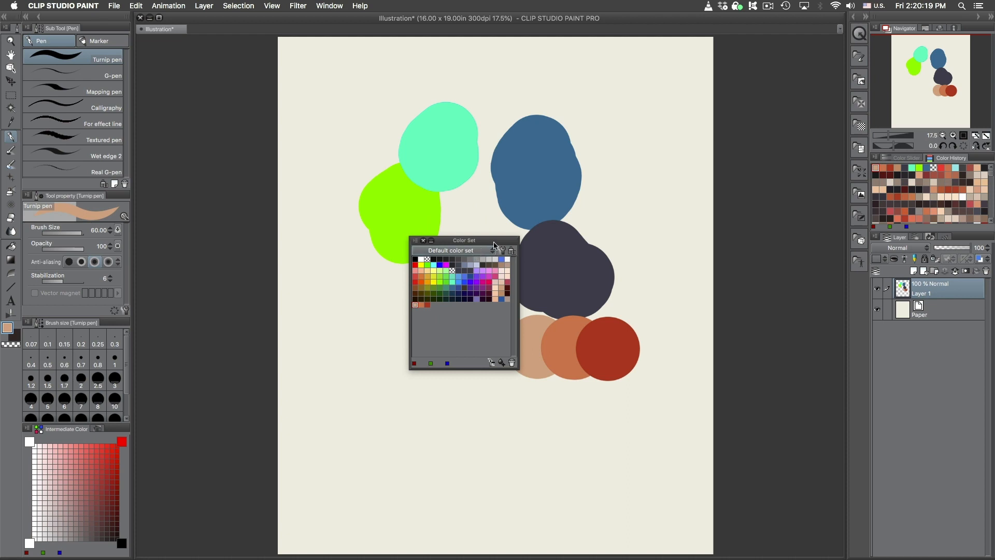
drag(463, 239, 829, 202)
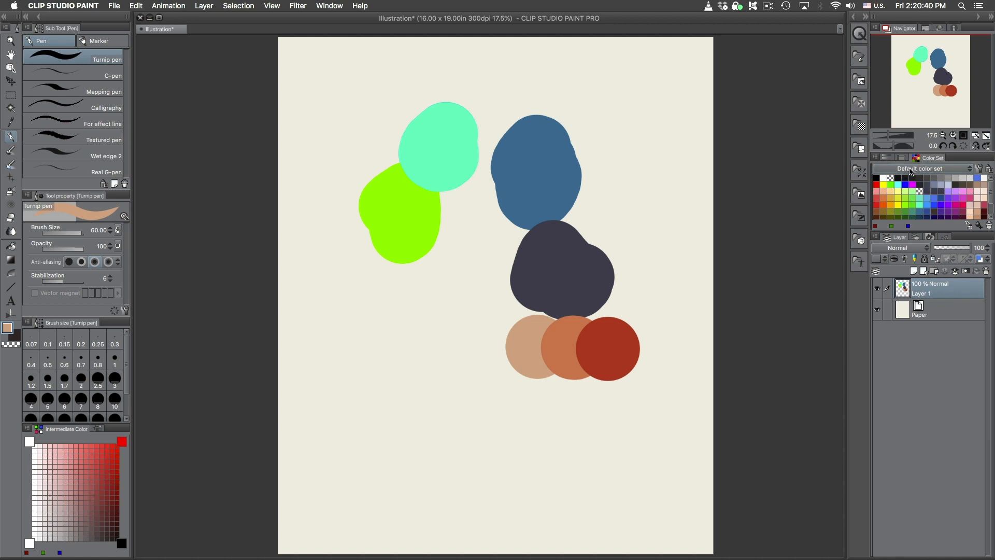
click(924, 158)
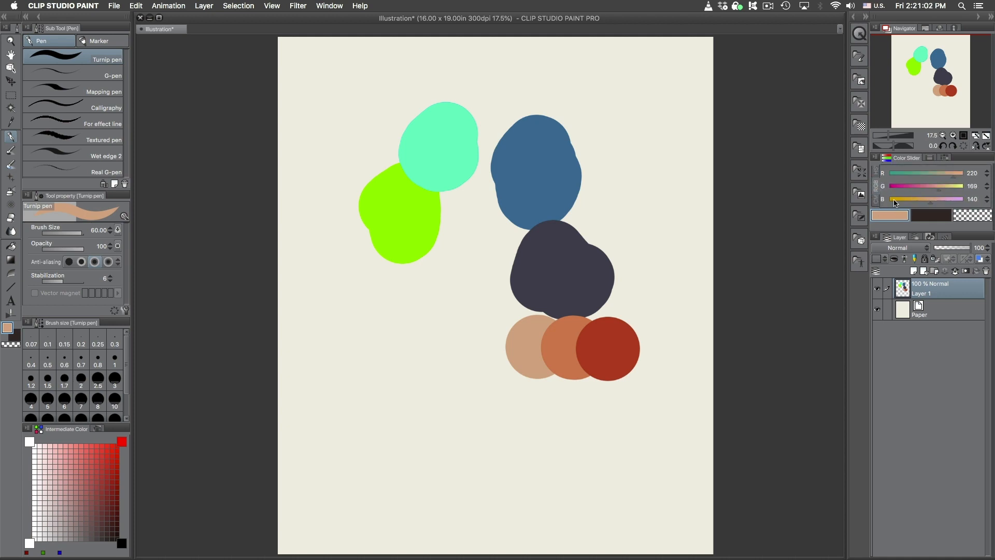
Switch the sliders to HSV and remove the Intermediate Color and Approximate Color palettes
click(878, 185)
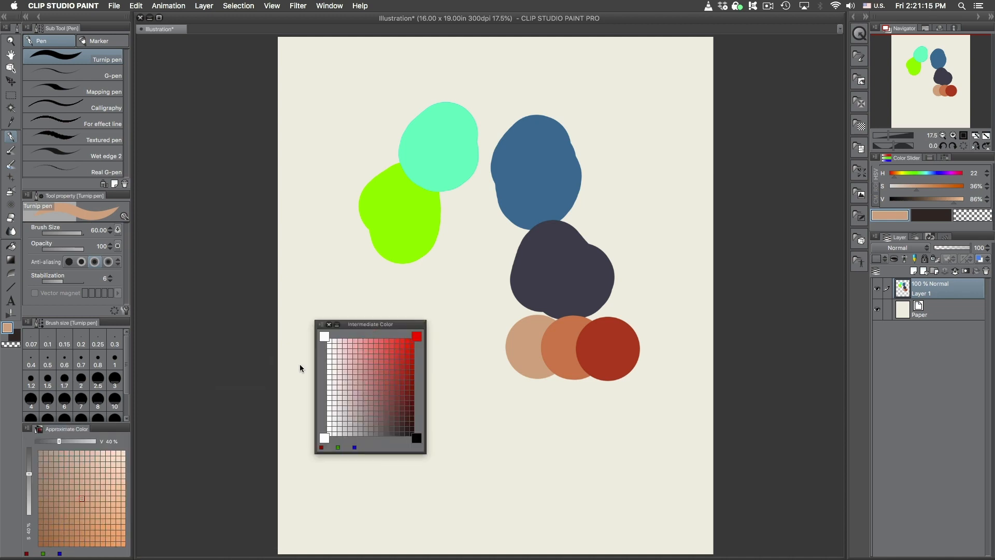
click(367, 350)
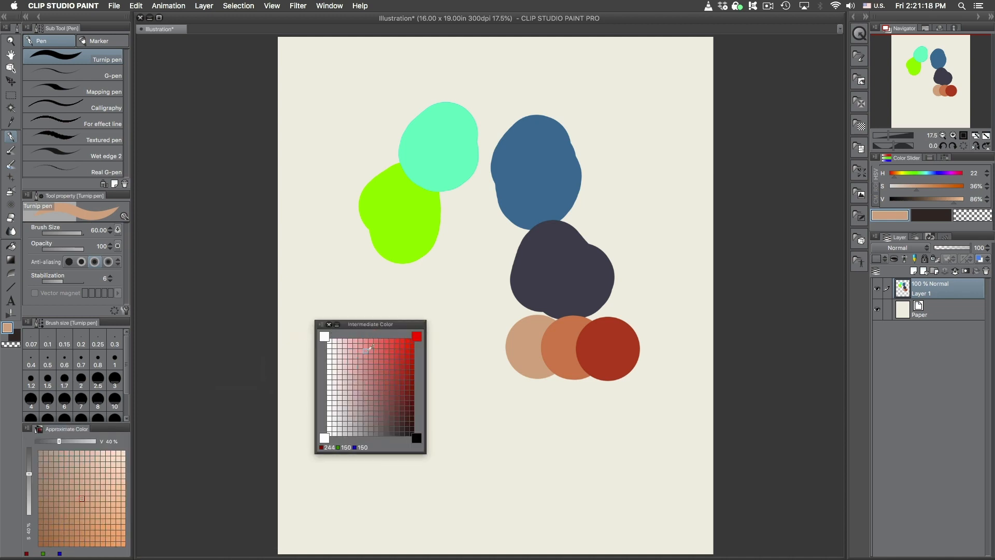
click(357, 360)
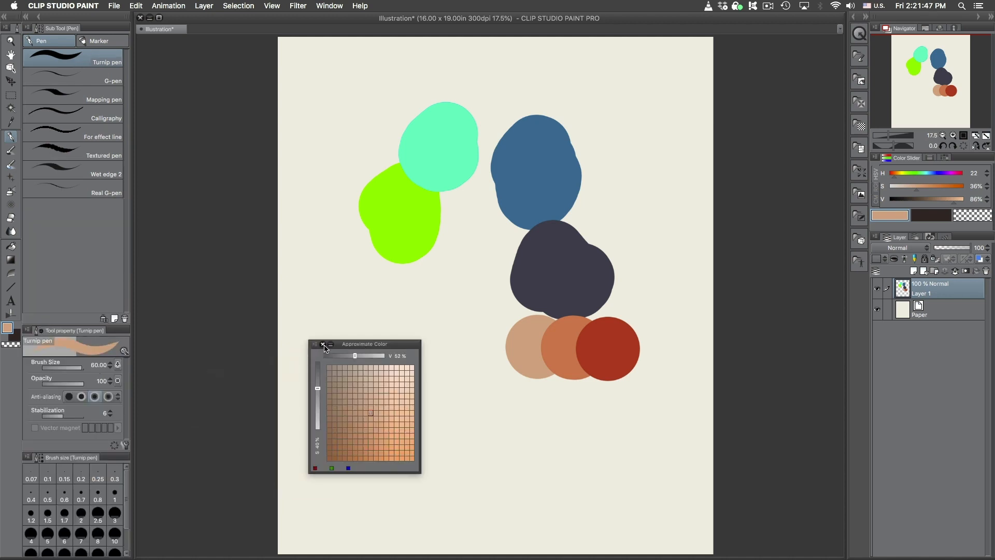
click(323, 345)
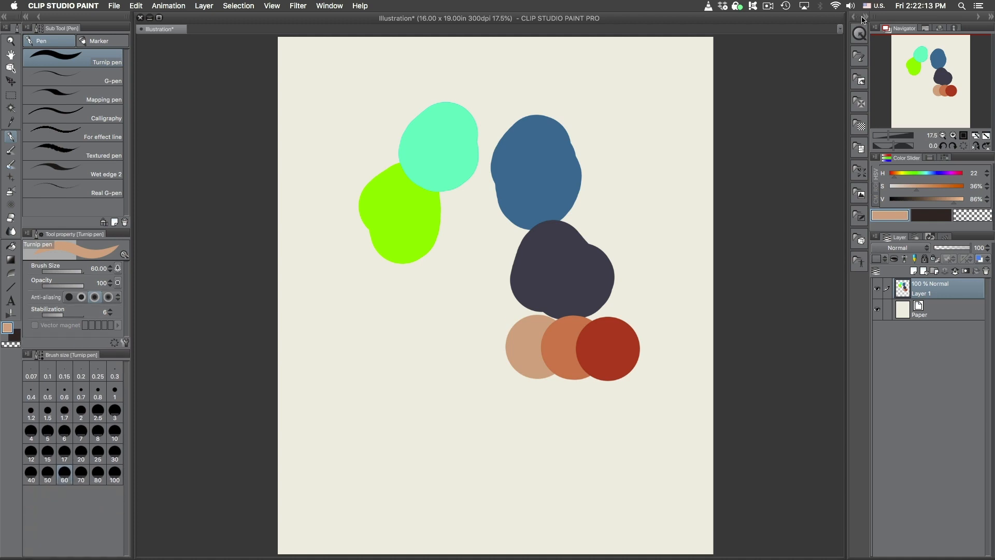
mouse_move(860, 19)
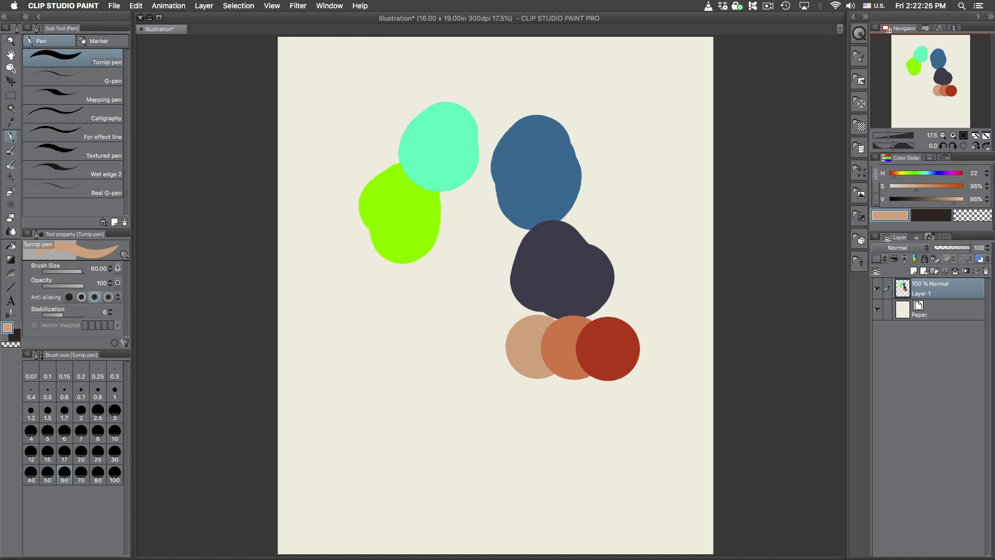
mouse_move(856, 21)
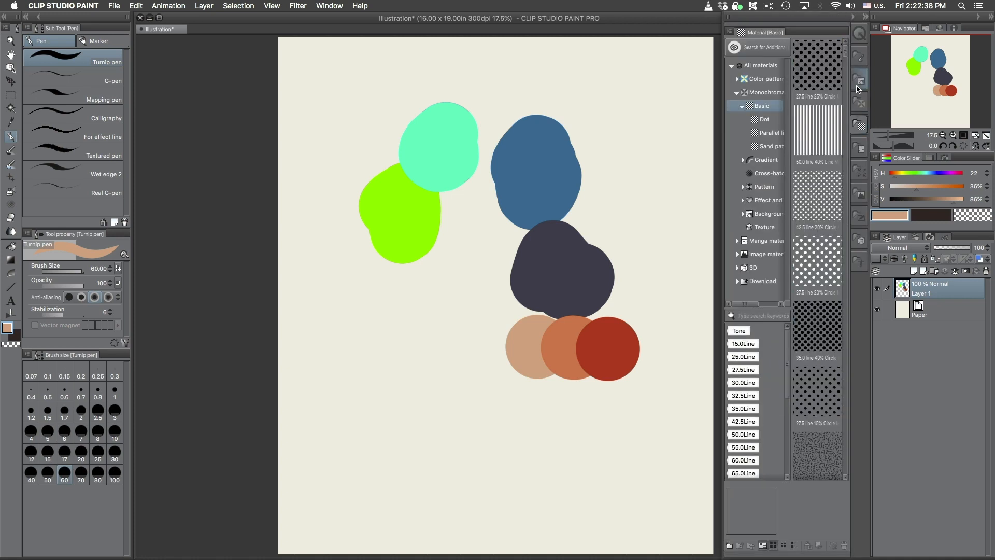
Browse the manga, effect line and tone material categories
click(764, 107)
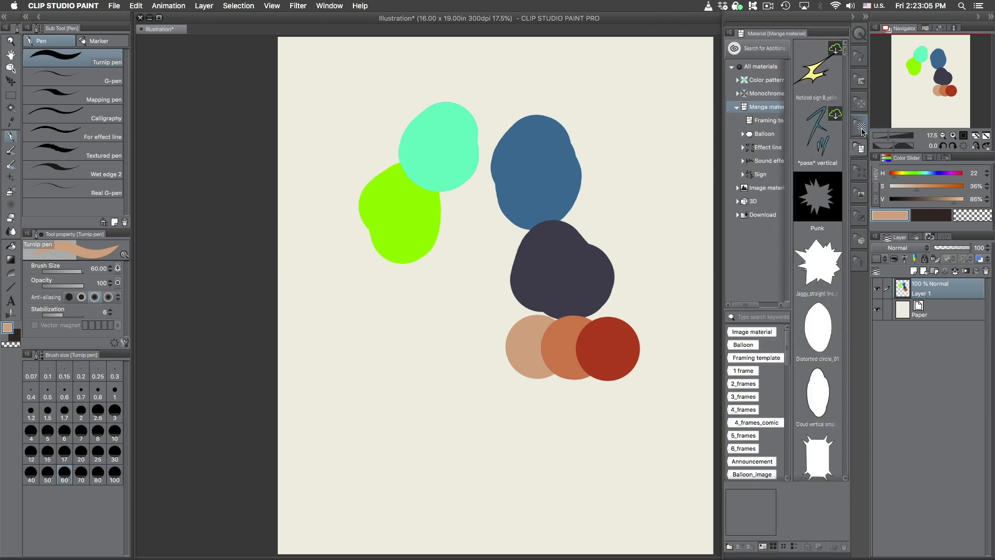
click(768, 148)
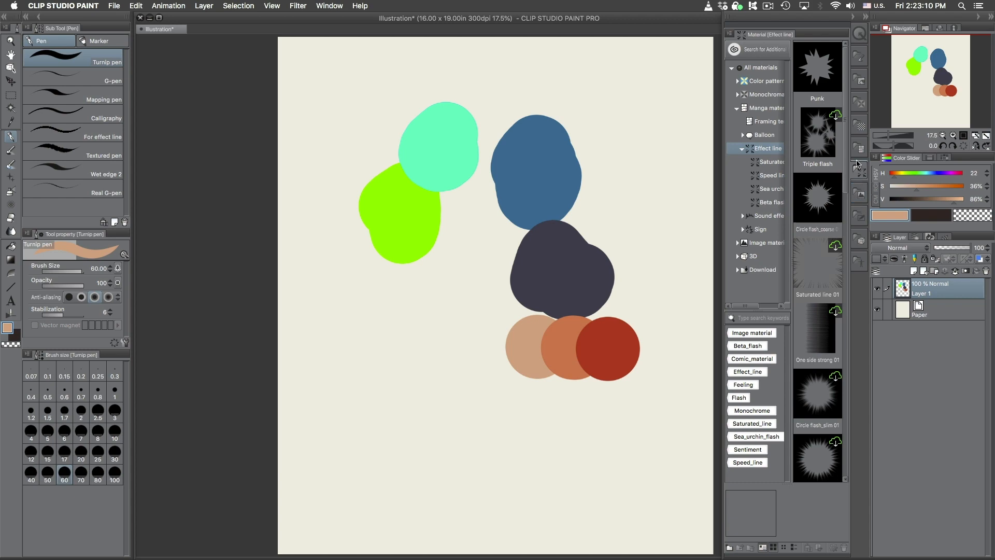
click(768, 117)
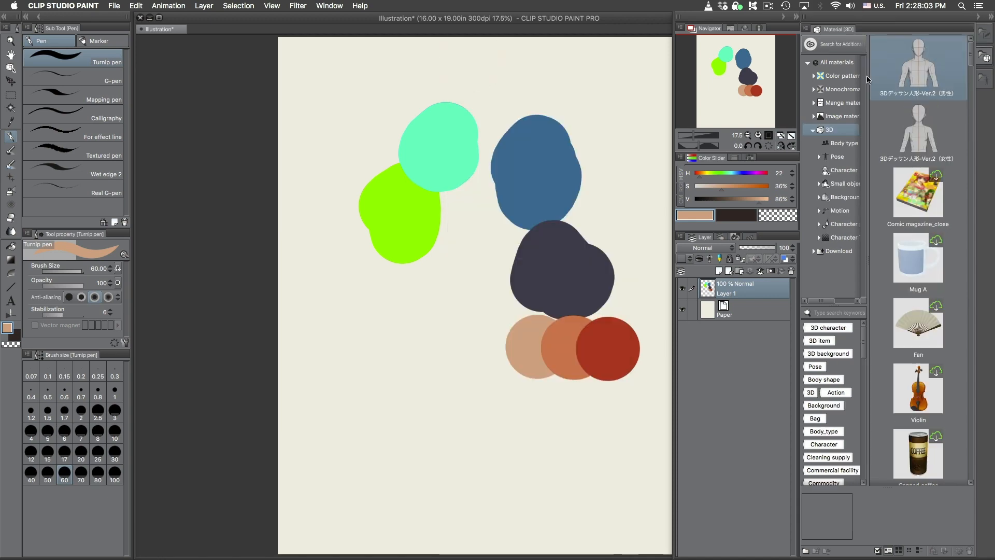
Pop the Material palette out, glance at 3D poses, and remove it from the workspace
click(917, 67)
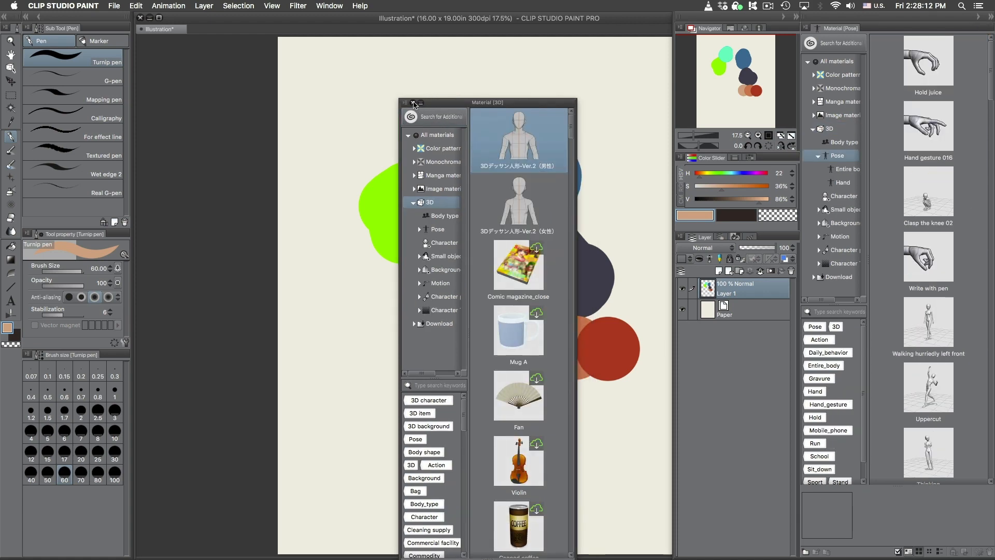
click(413, 103)
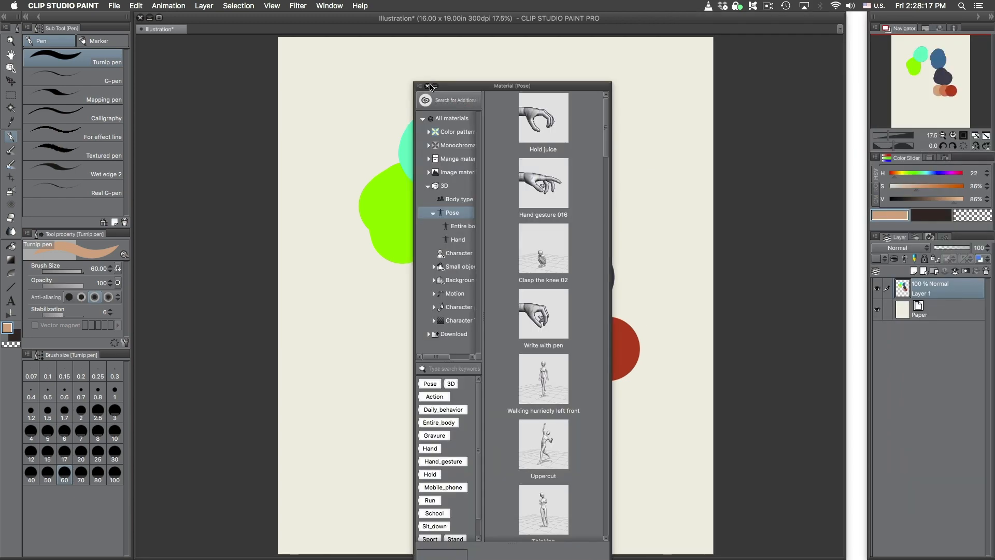
click(429, 87)
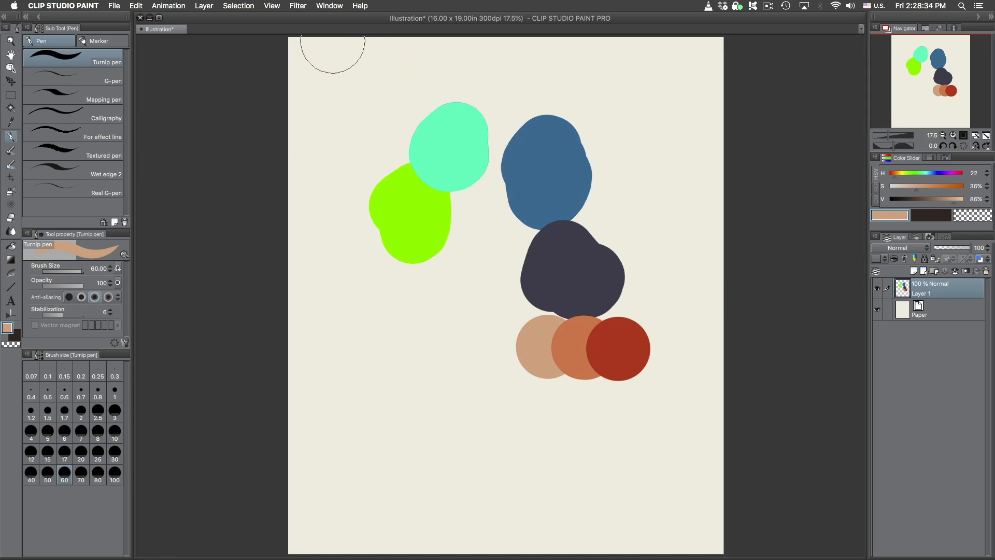
Show the Color Wheel palette from the Window menu and keep it collapsed in the dock
click(329, 6)
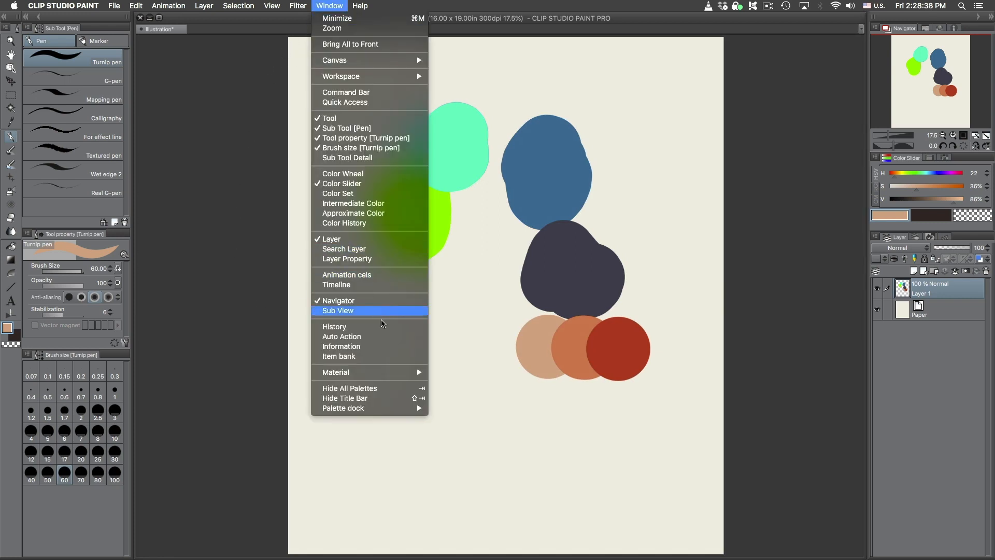
click(344, 173)
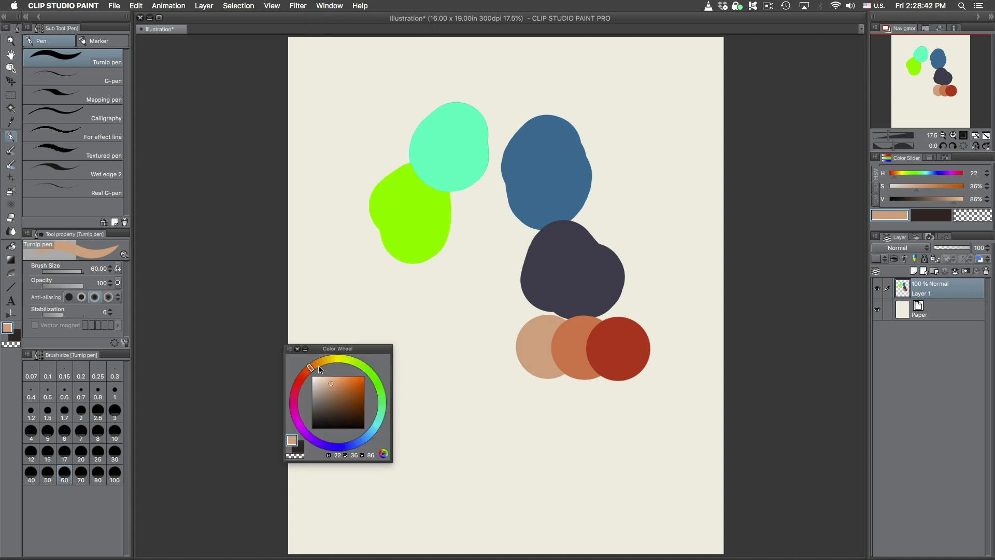
click(328, 6)
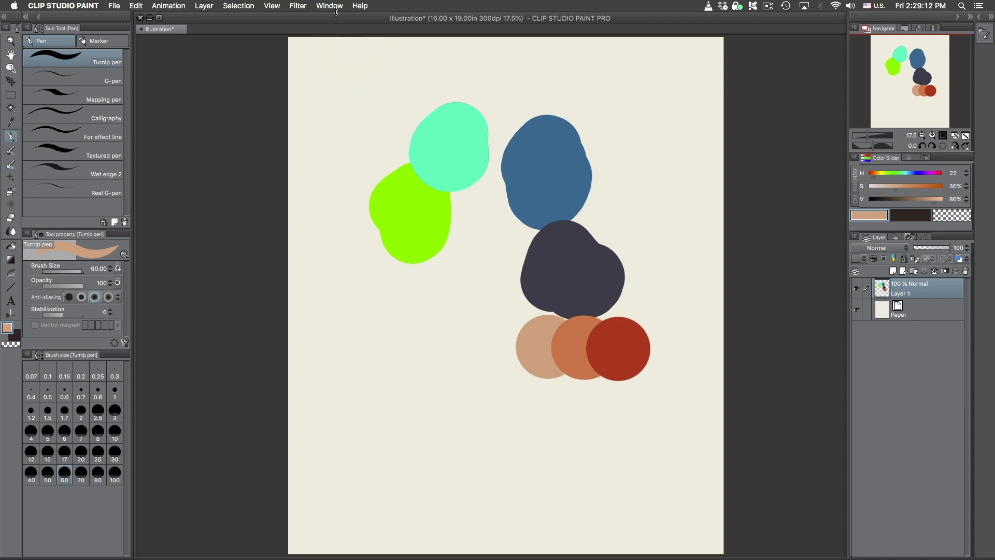
Register the current layout as a workspace named 'CSP Example'
click(329, 6)
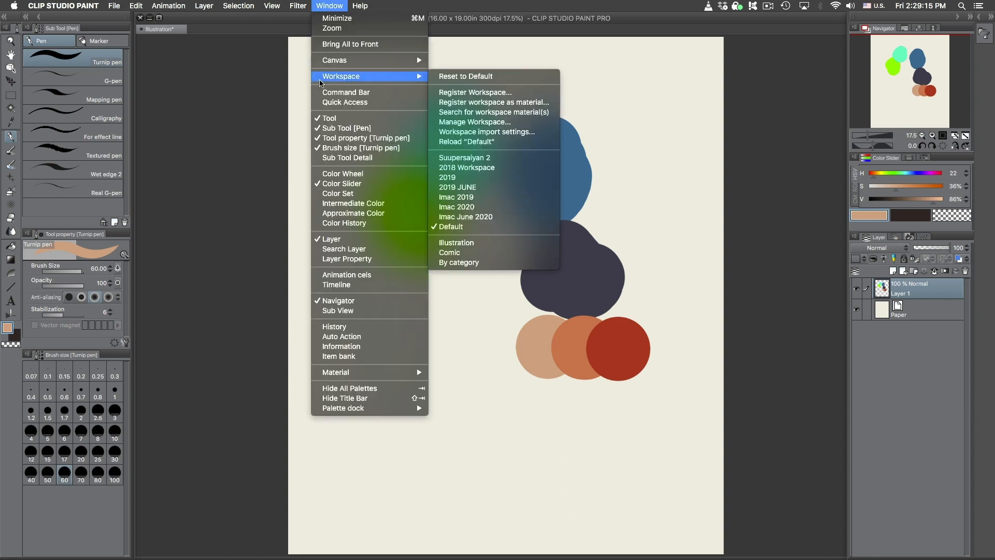
mouse_move(535, 103)
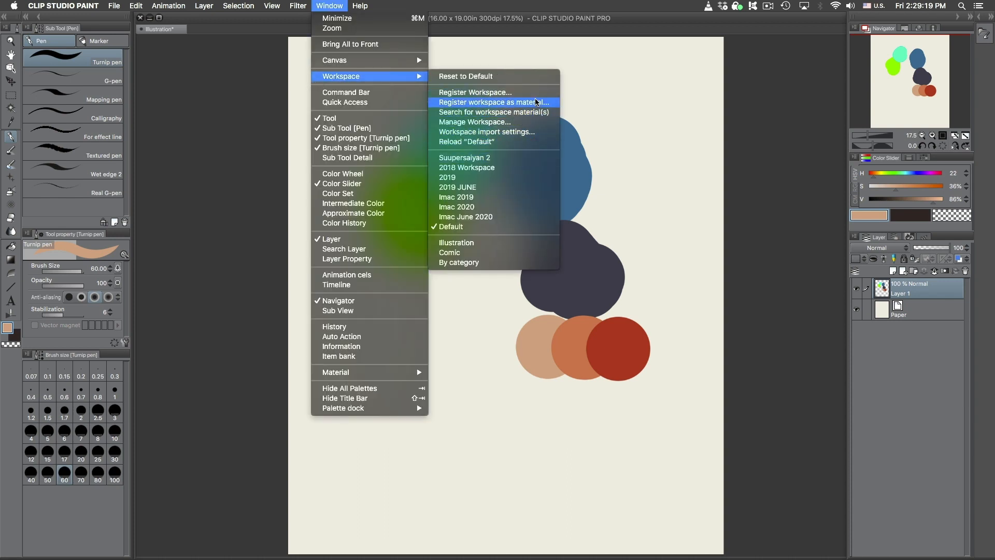
click(475, 92)
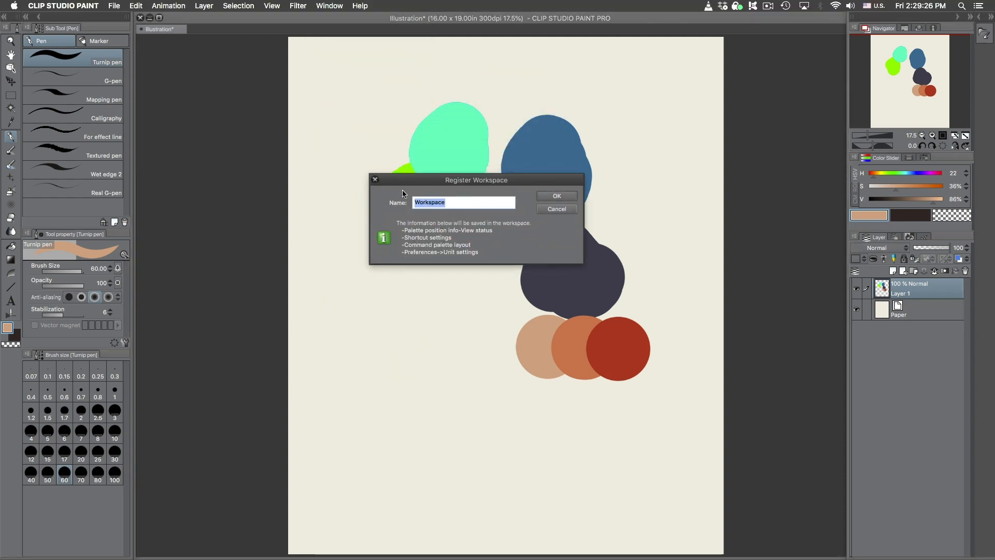
text(CSP E)
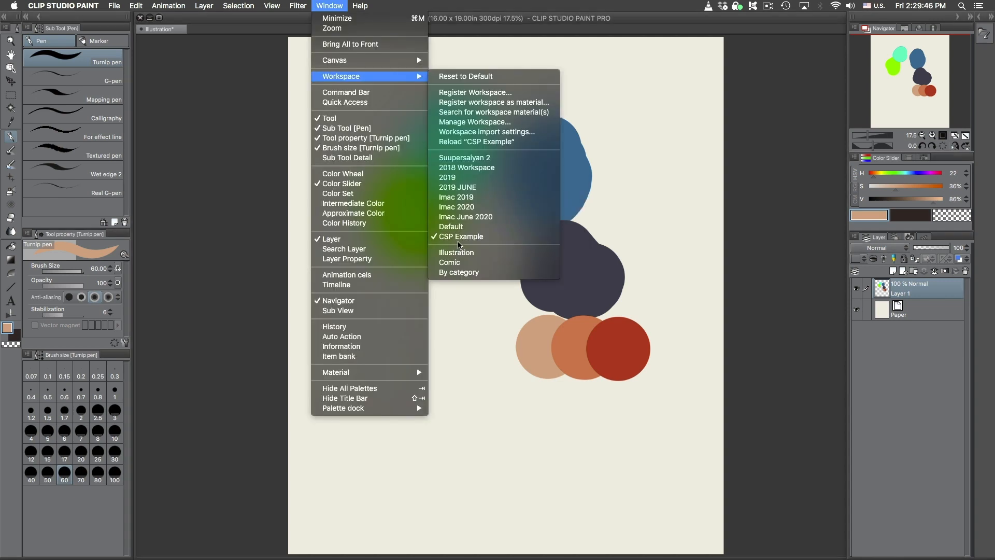
mouse_move(457, 216)
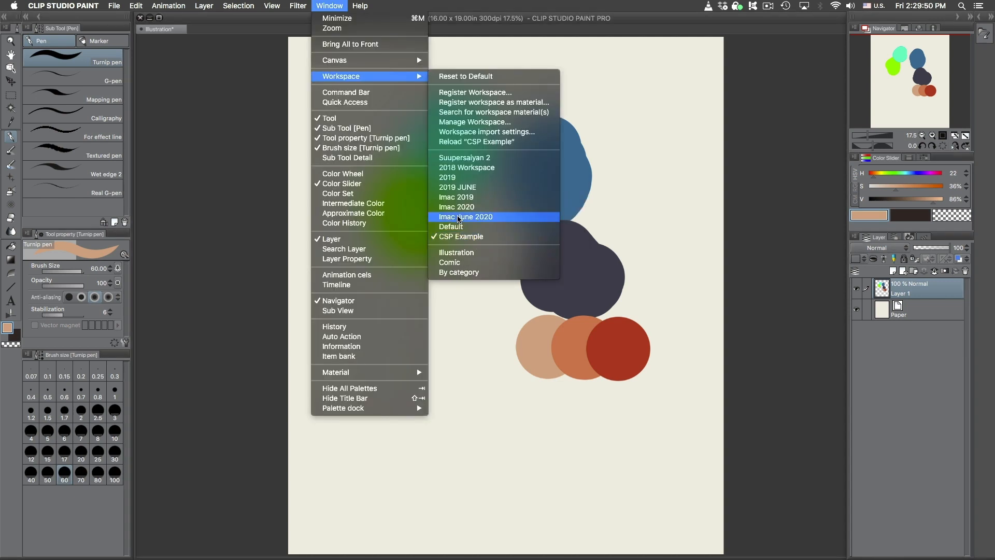
Load the 'Imac June 2020' workspace
click(466, 217)
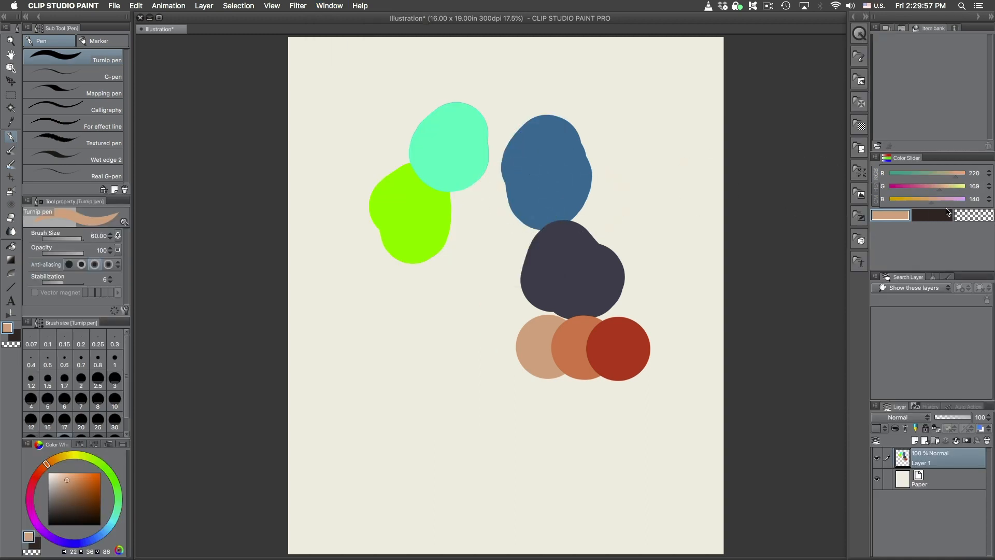
click(328, 7)
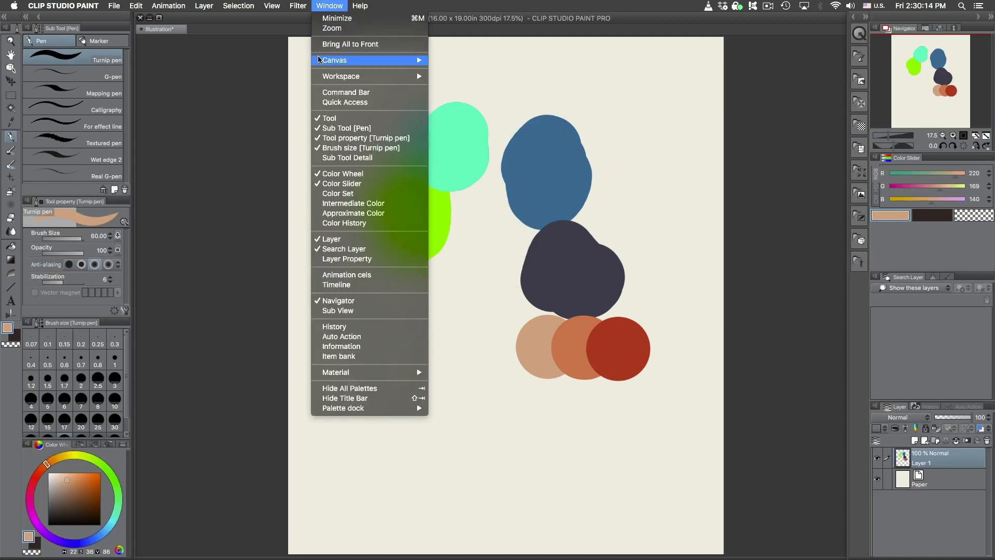
mouse_move(341, 76)
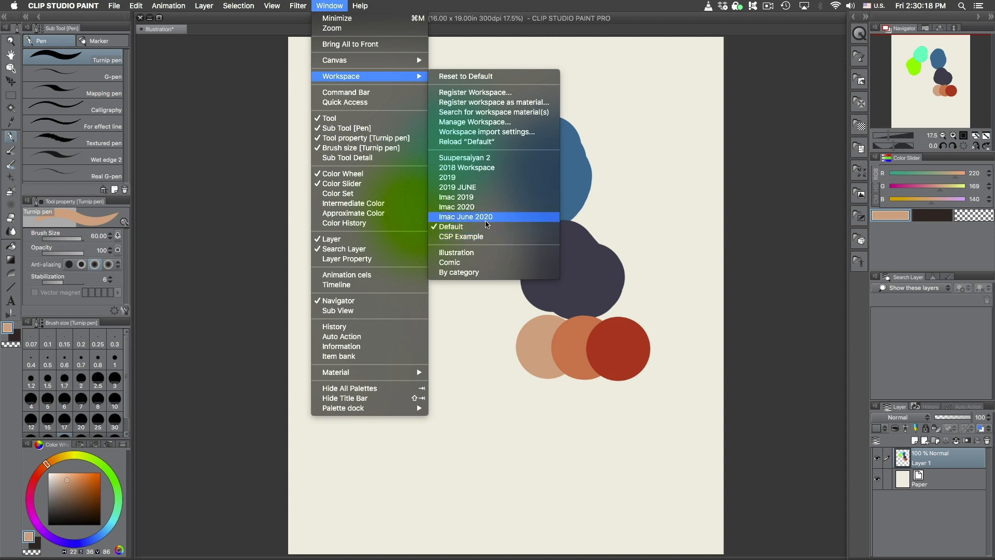
mouse_move(485, 197)
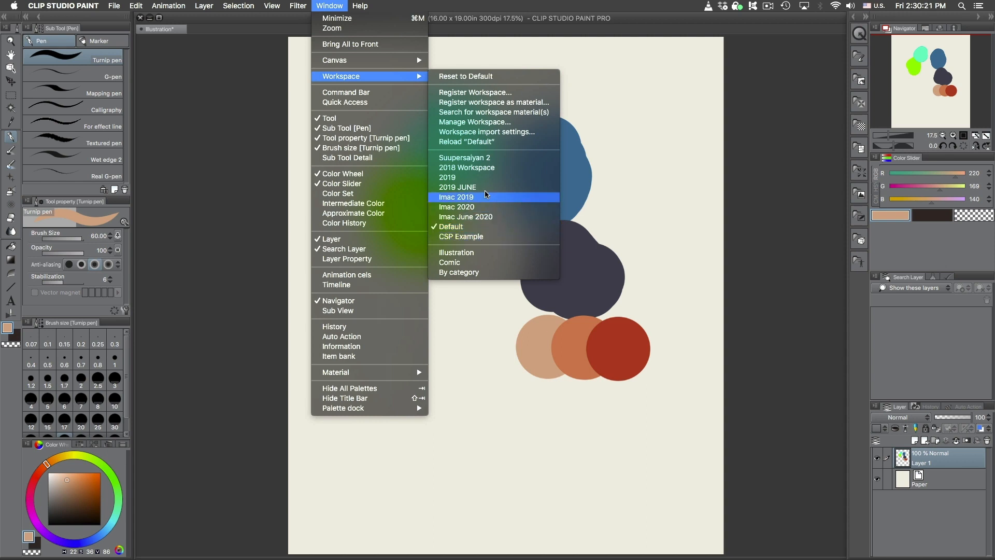
mouse_move(474, 217)
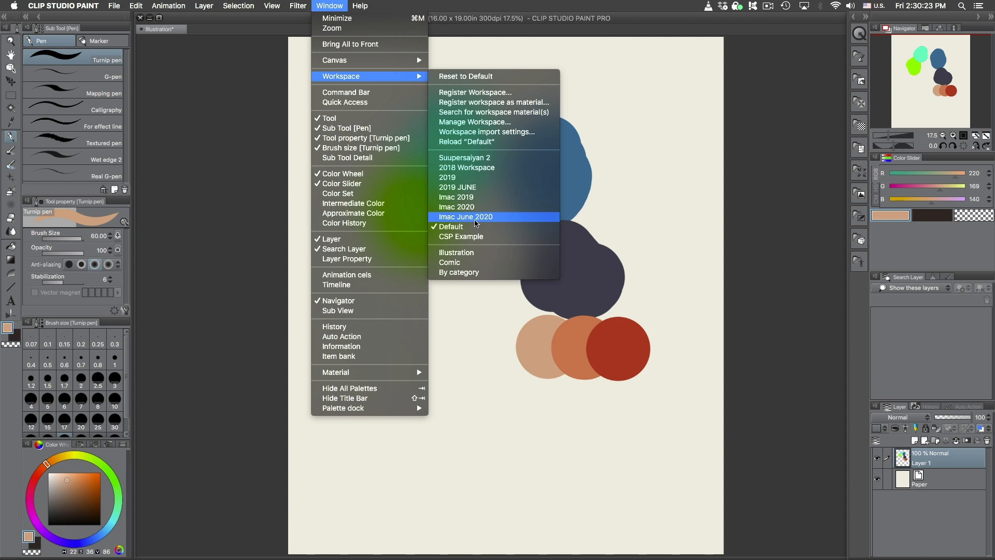
mouse_move(472, 219)
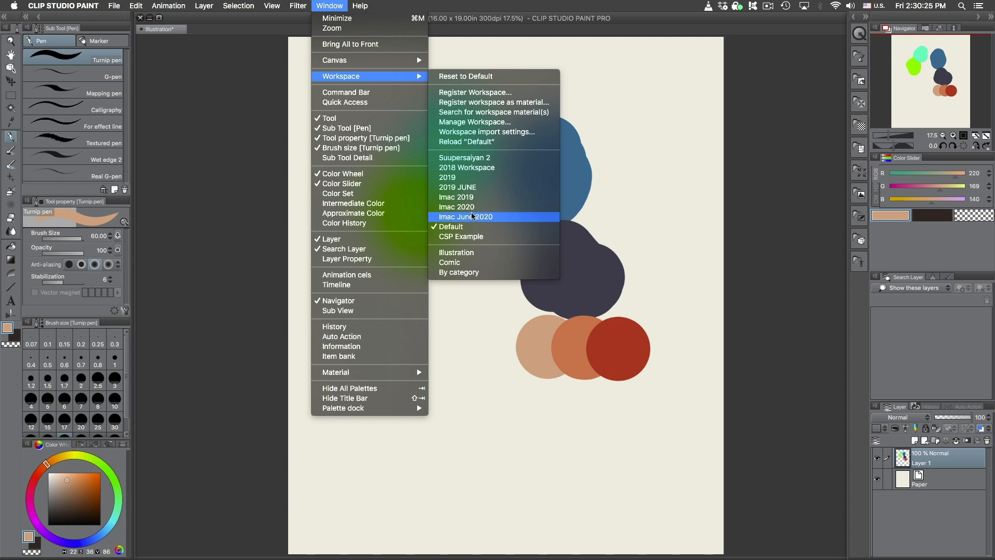
mouse_move(483, 171)
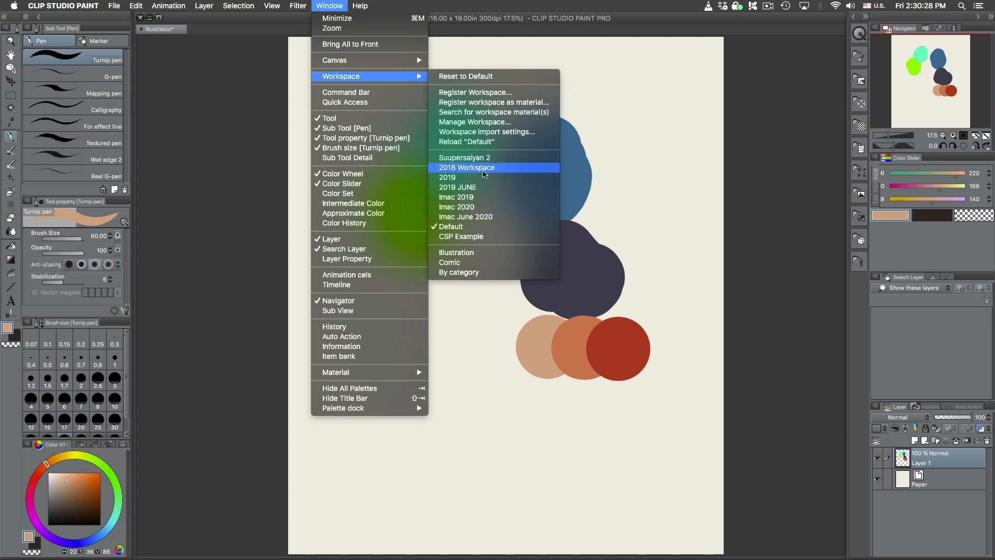
Switch to the '2018 Workspace' layout and bring the Color Set swatches forward in the right dock
click(467, 167)
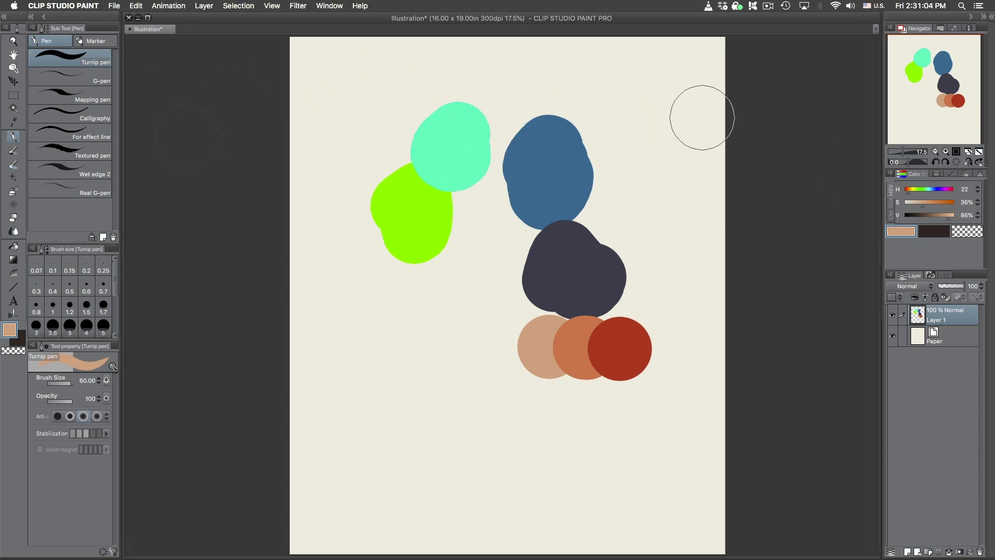
click(943, 174)
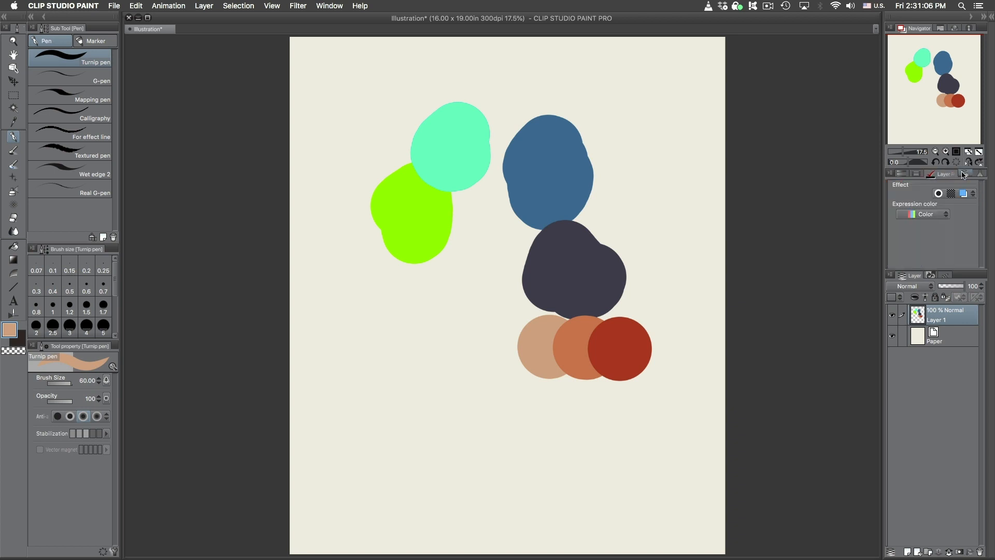
click(927, 173)
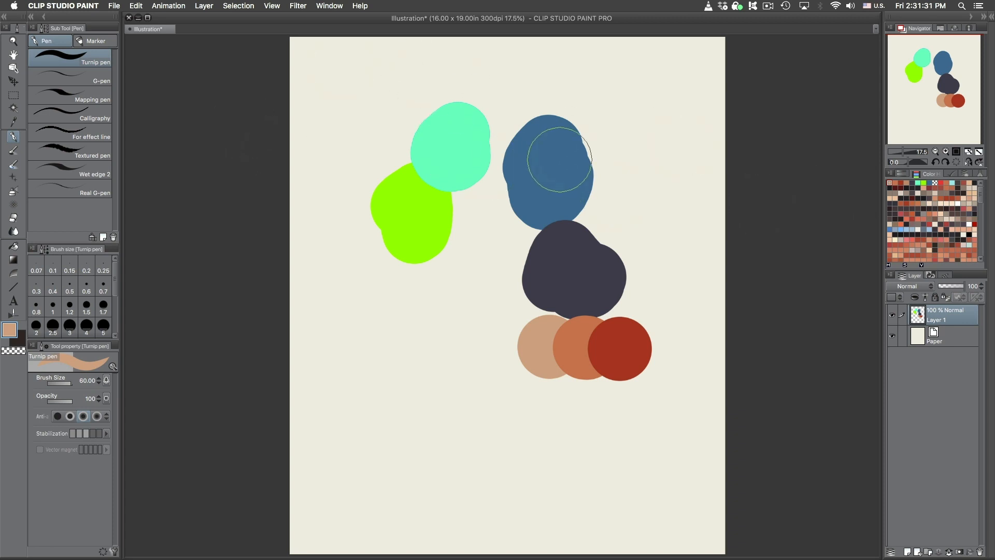
mouse_move(663, 205)
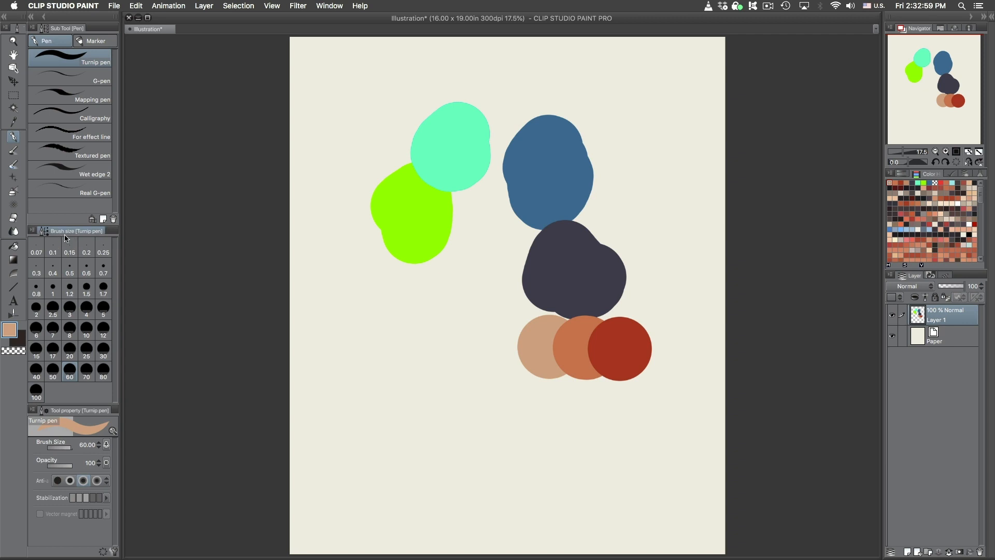
mouse_move(98, 219)
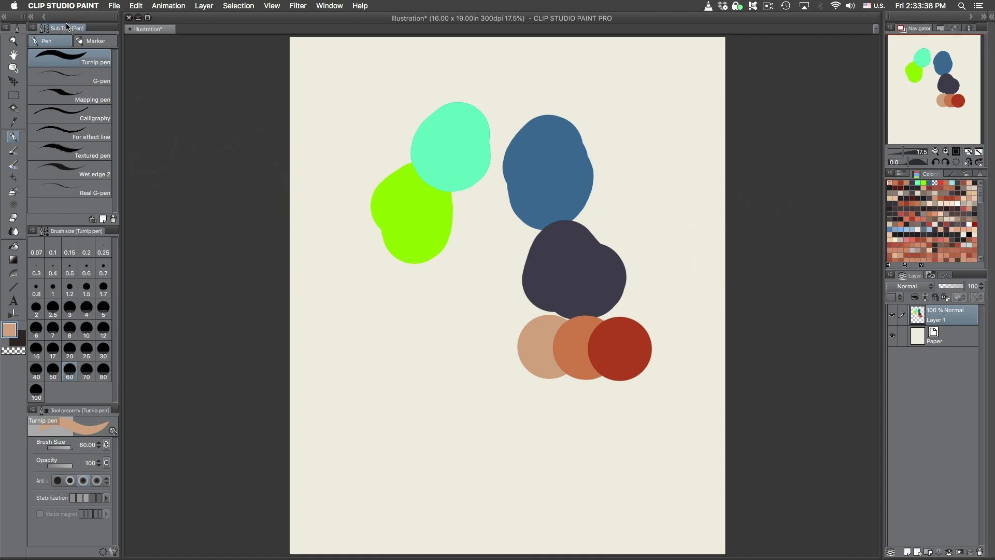
mouse_move(291, 57)
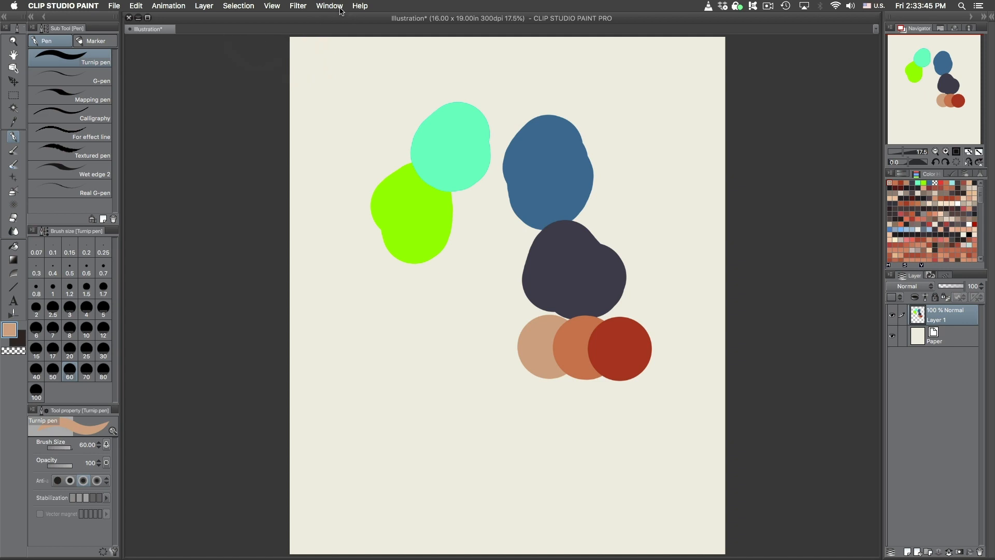
mouse_move(339, 12)
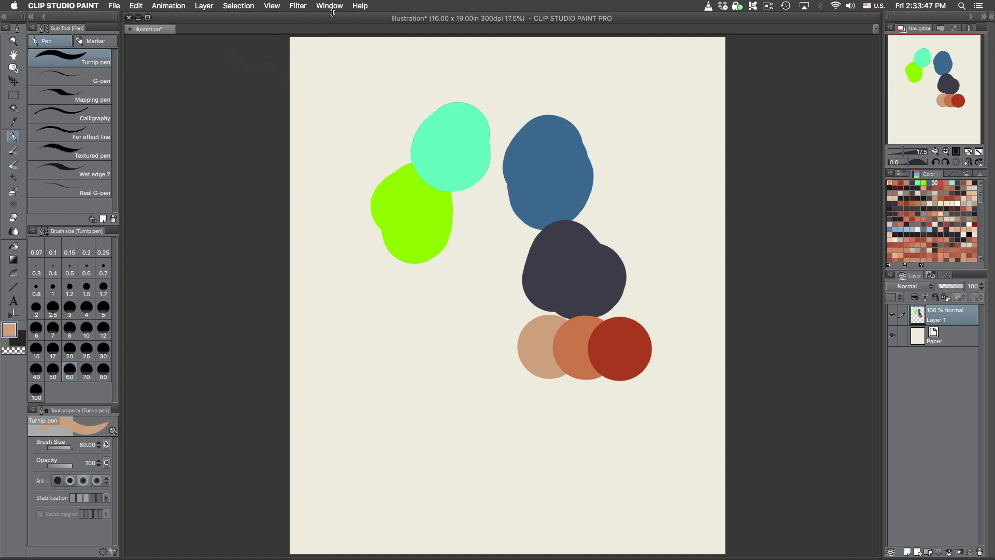
mouse_move(331, 13)
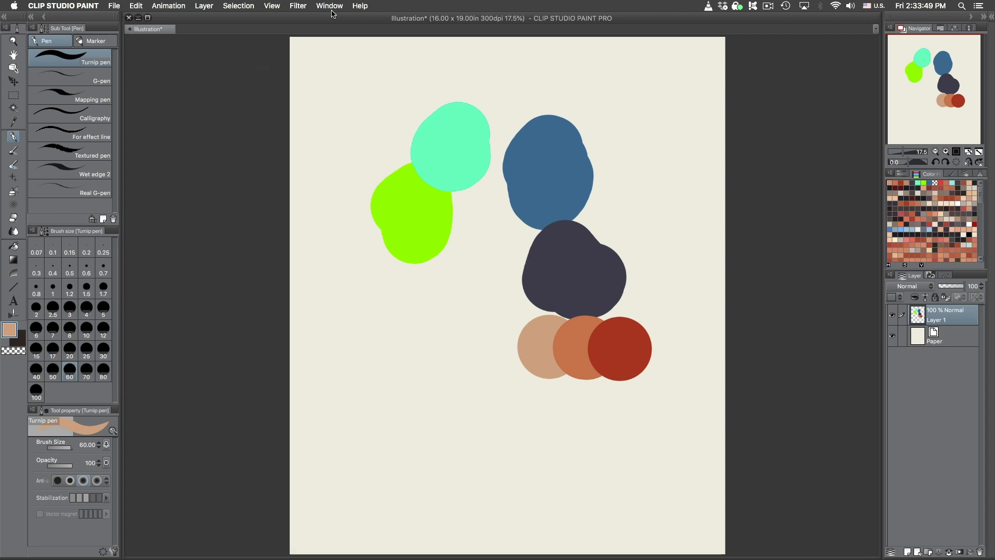